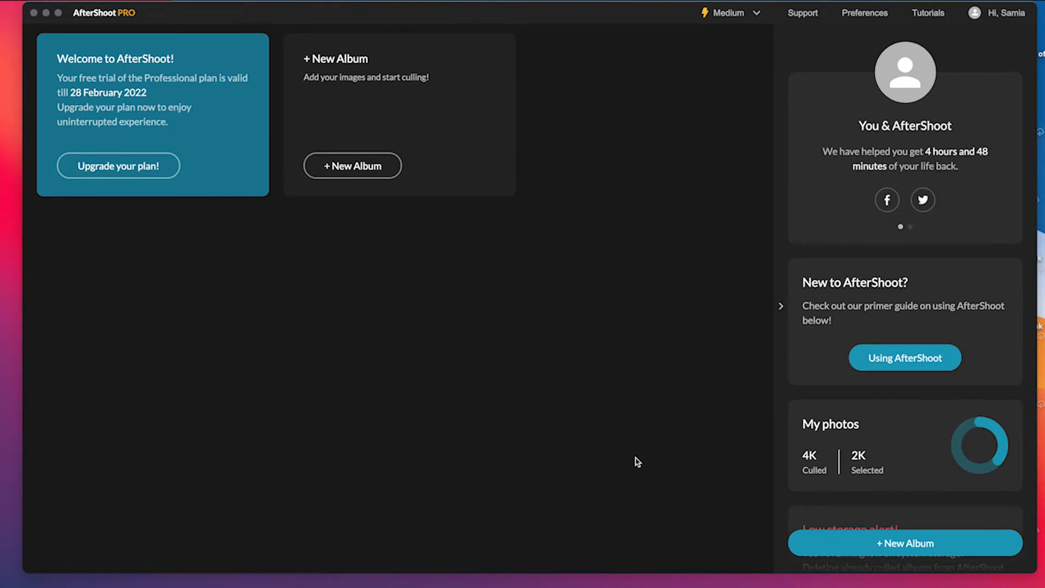
mouse_move(558, 396)
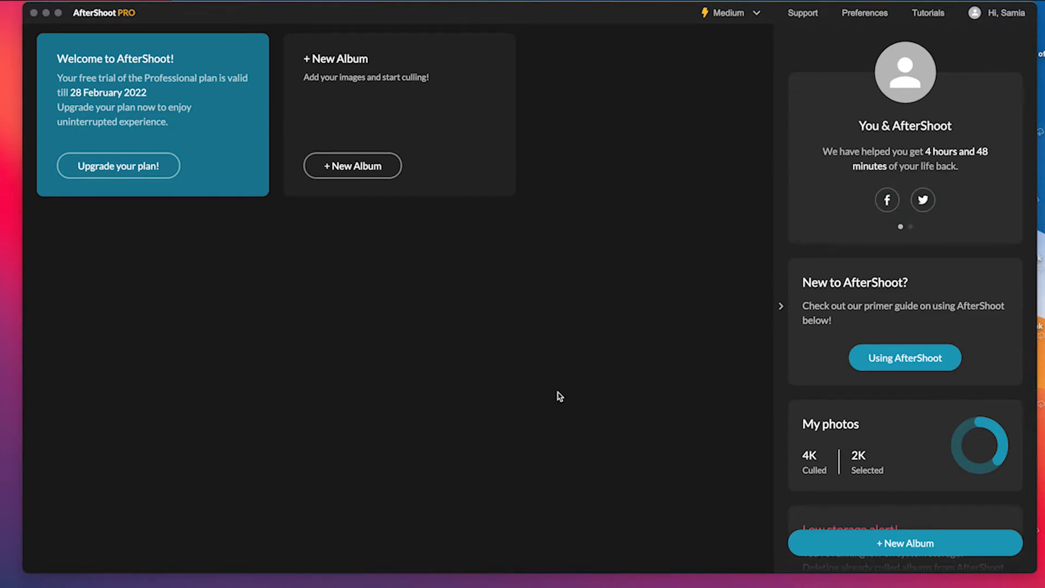
Create a new empty album and start adding a folder of photos to it.
click(910, 226)
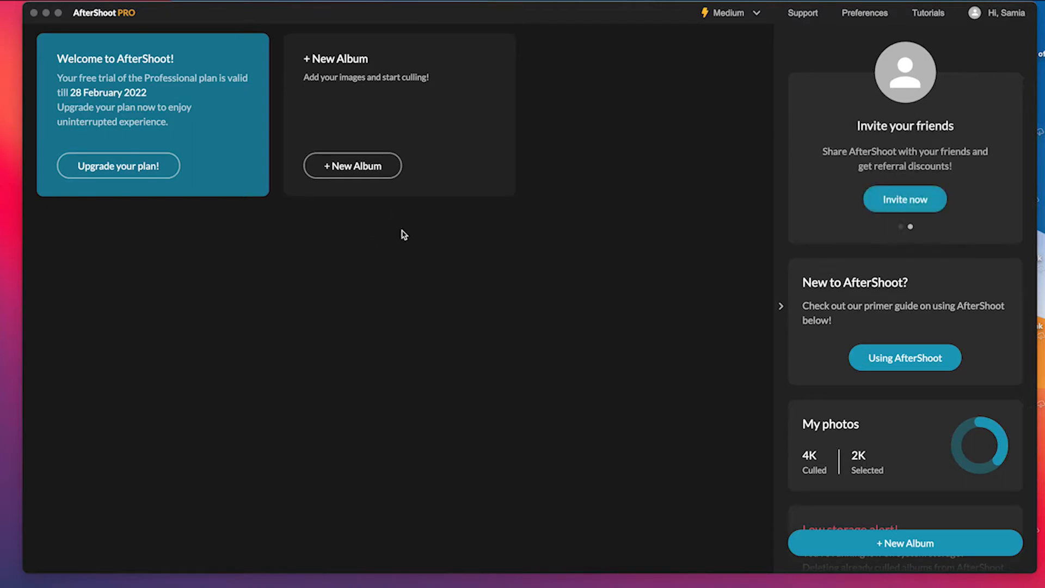
mouse_move(358, 61)
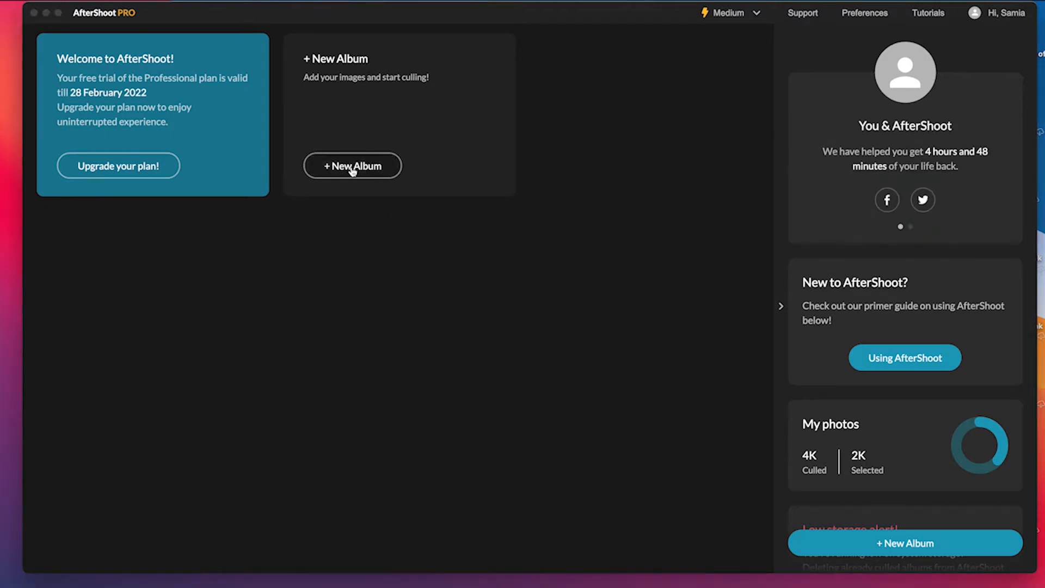
click(352, 165)
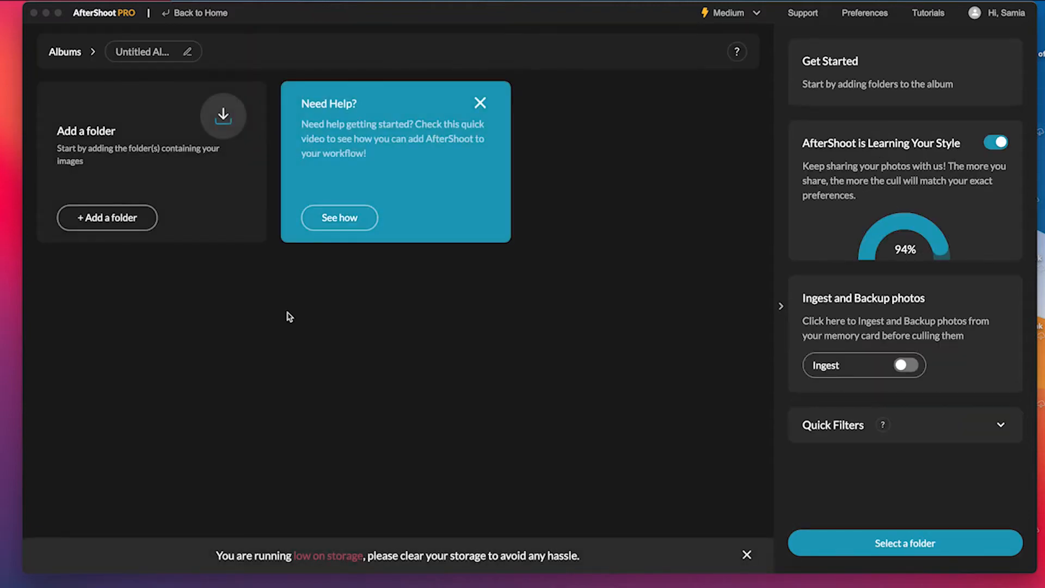
mouse_move(202, 301)
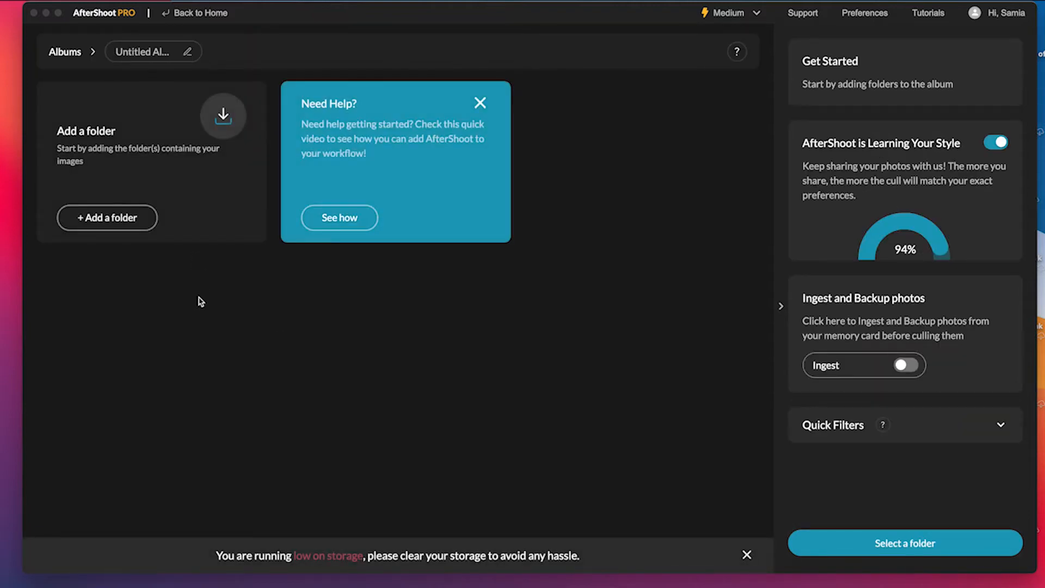
mouse_move(107, 218)
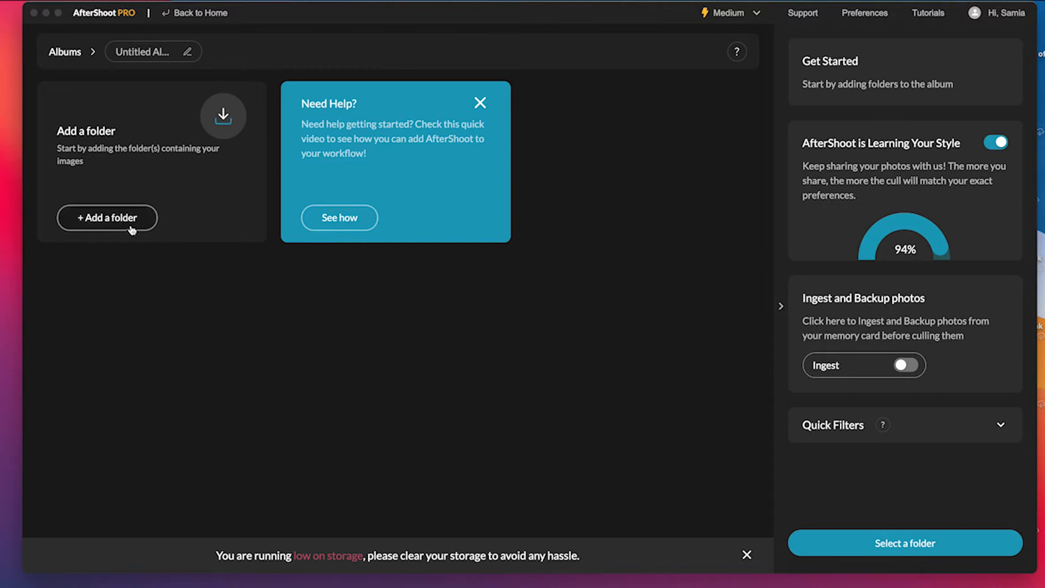
click(106, 217)
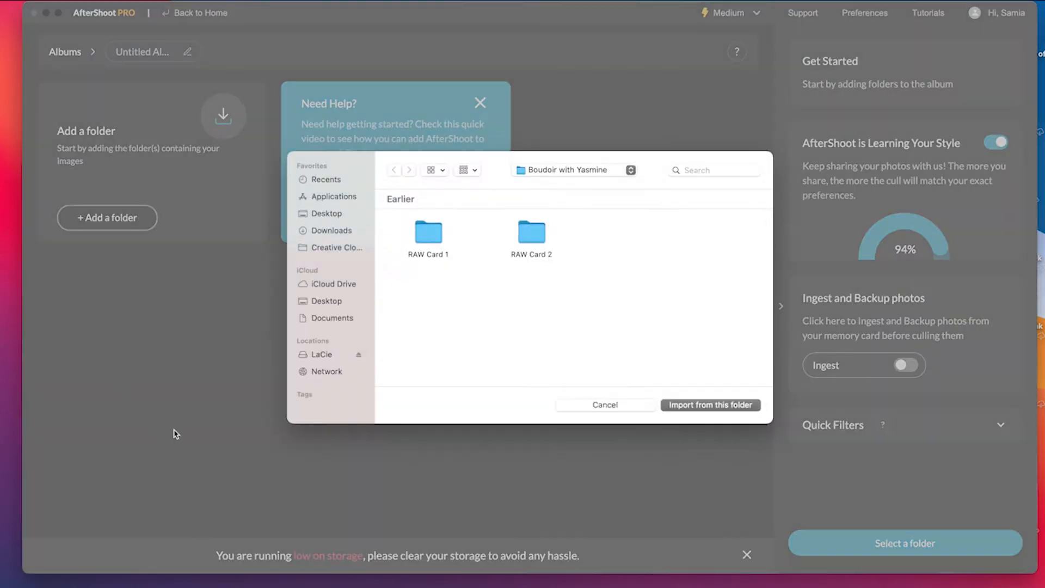
Browse LaCie > Wedding with Carey, choose RAW Card 1 and import its photos.
click(321, 354)
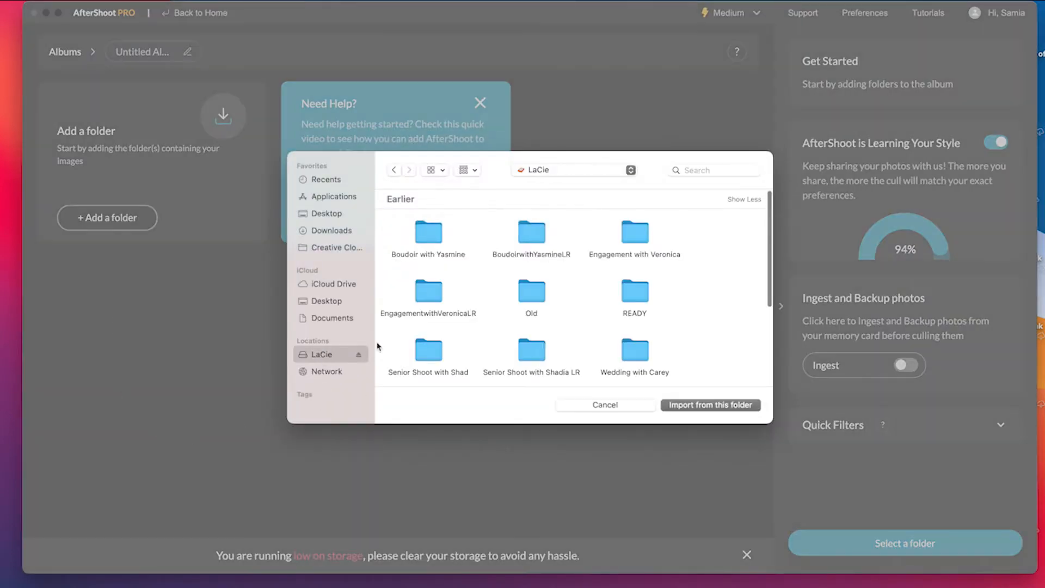
scroll(down, 3)
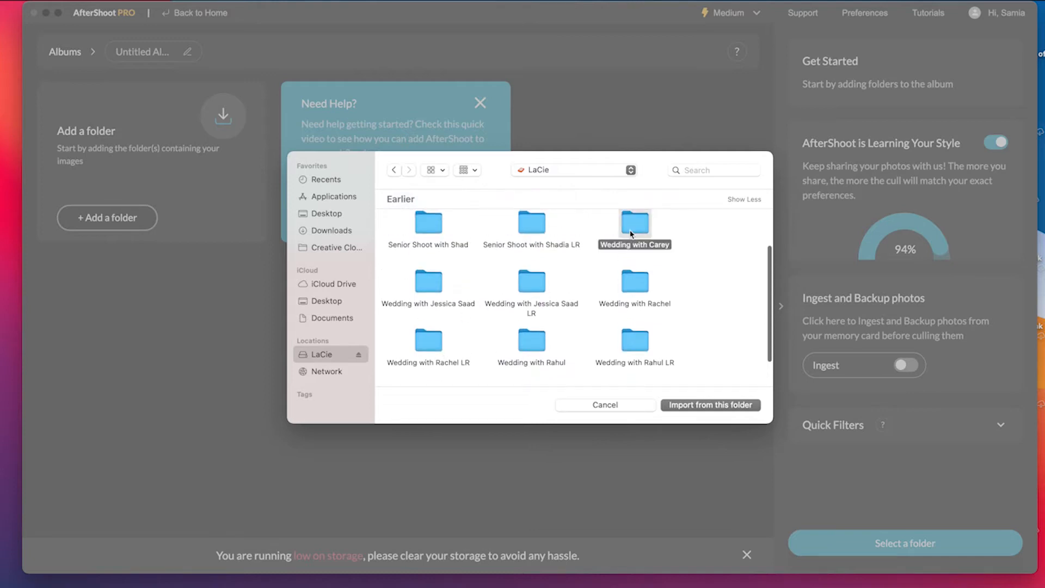
double_click(633, 223)
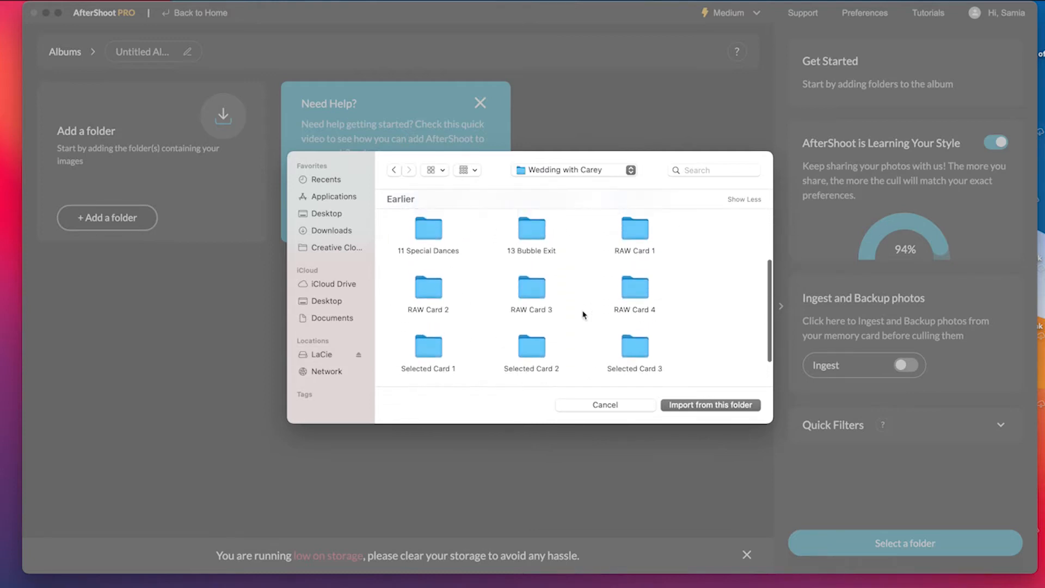
click(633, 229)
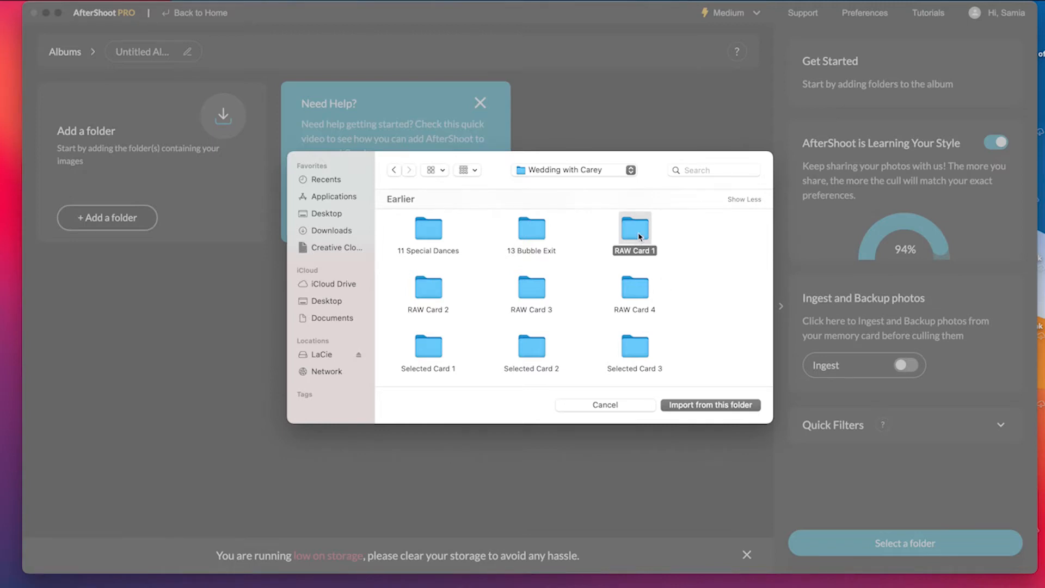
click(604, 405)
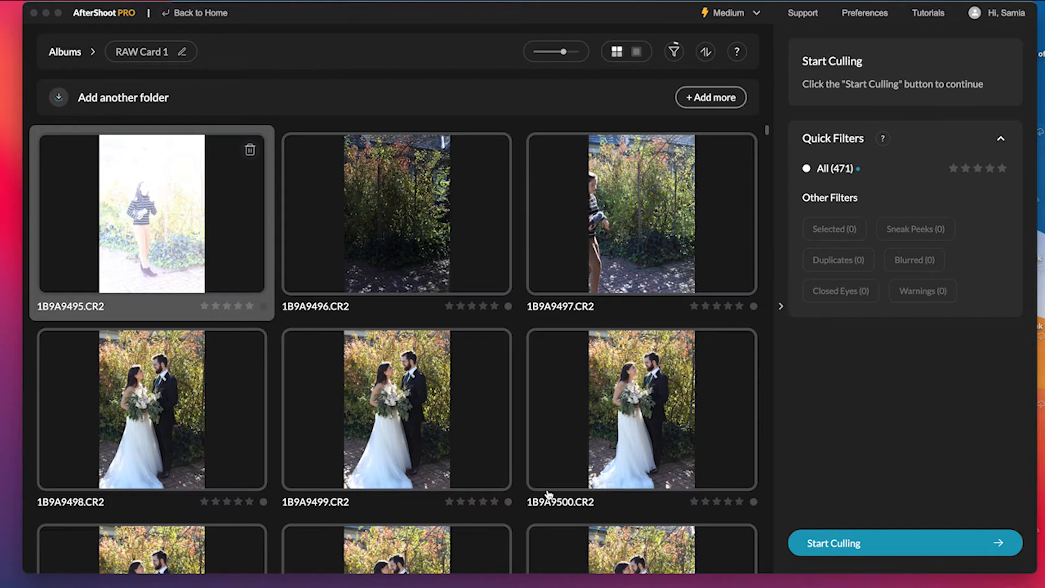
mouse_move(709, 126)
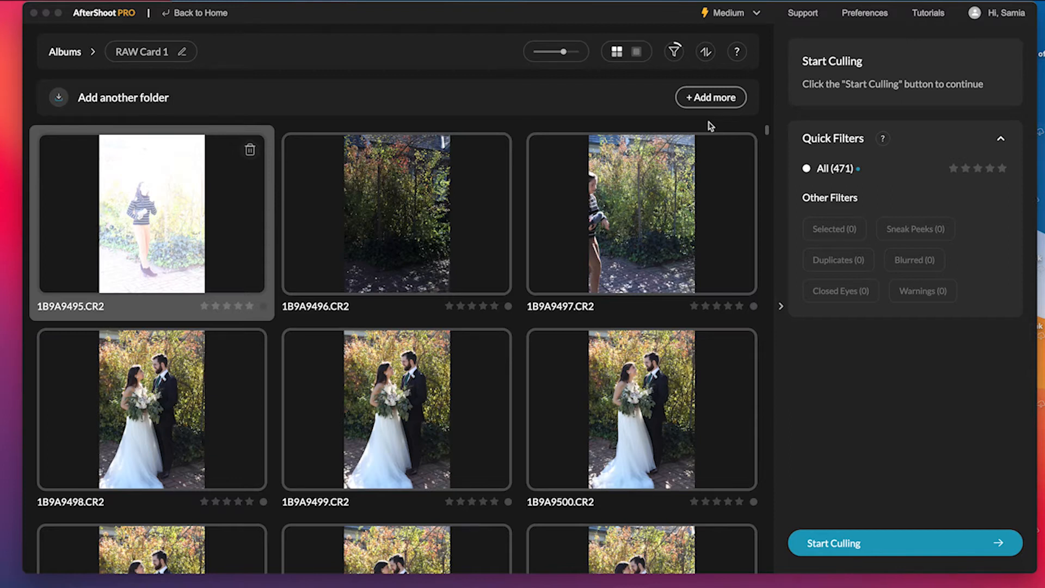
scroll(down, 3)
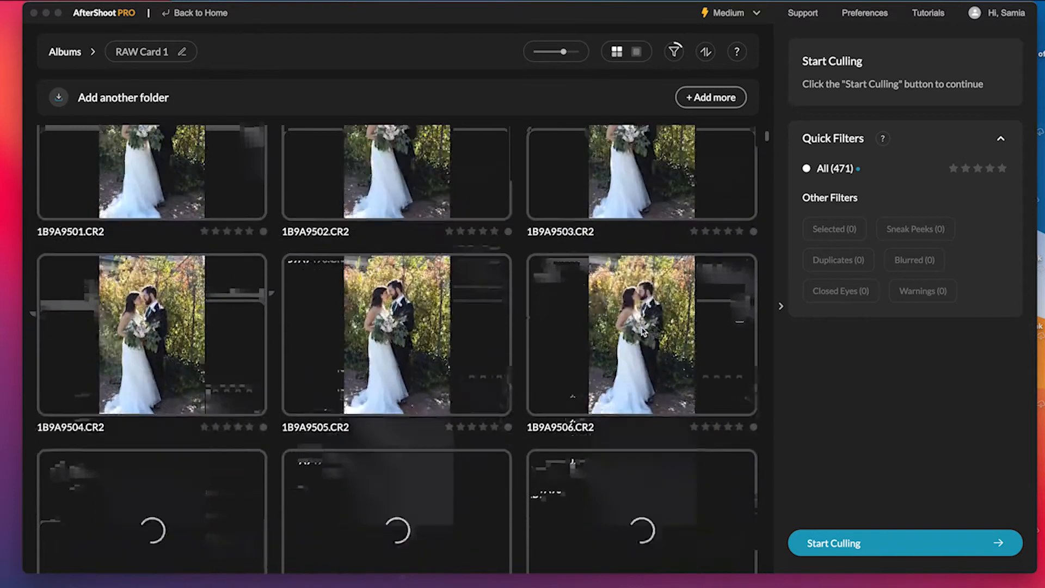
scroll(up, 3)
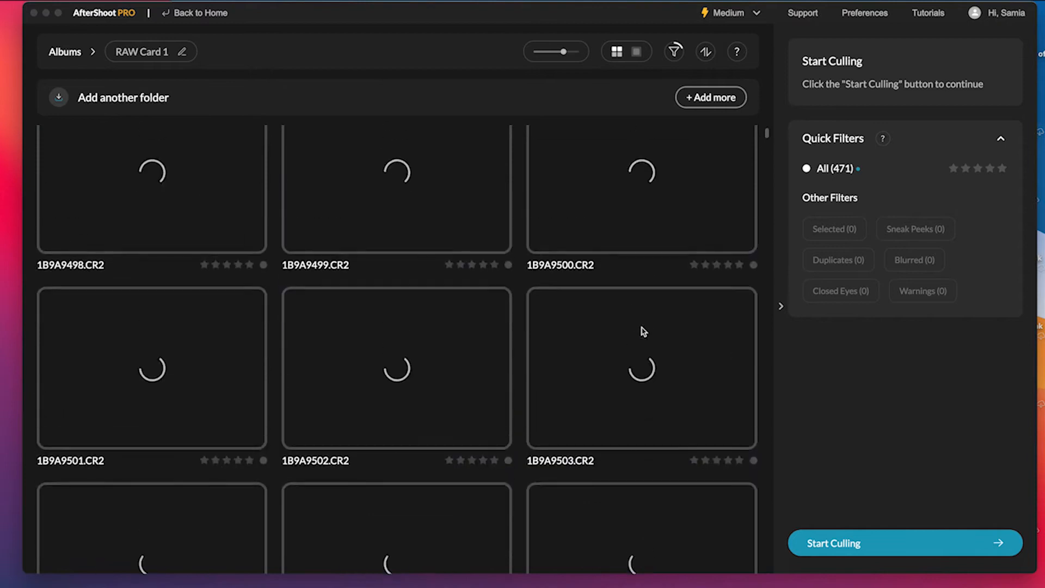
scroll(down, 3)
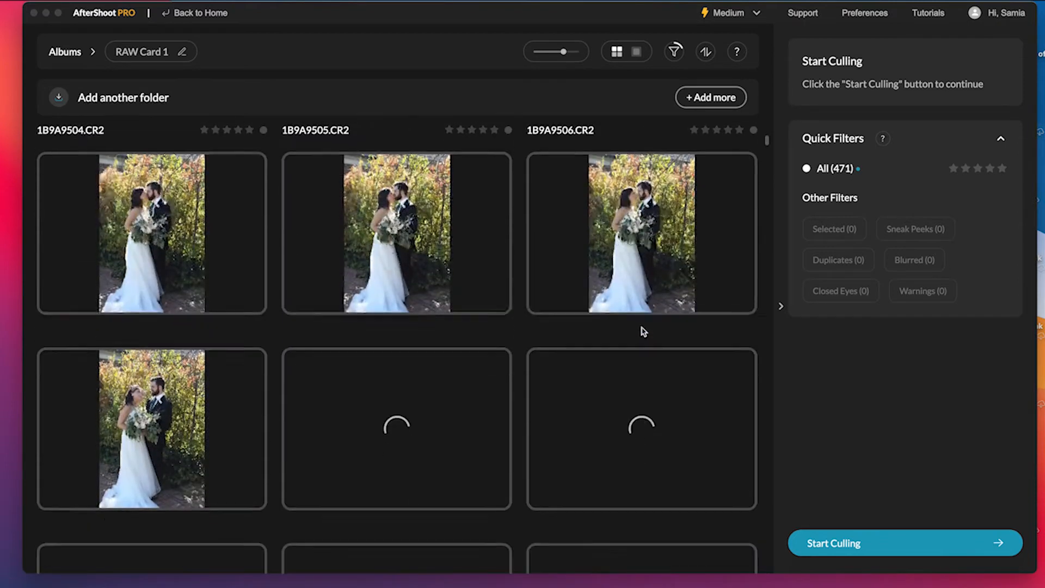
scroll(down, 3)
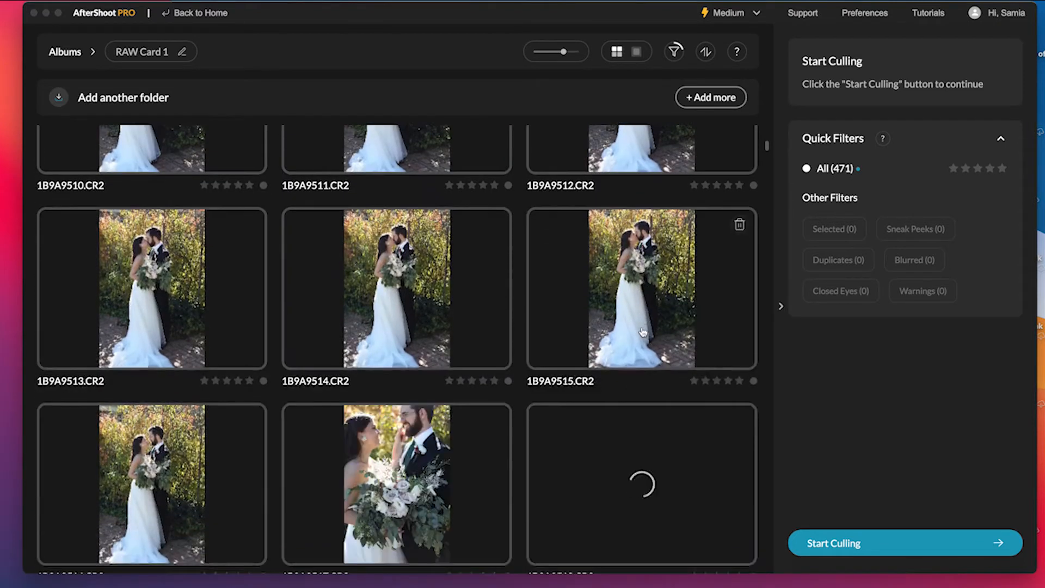
scroll(up, 3)
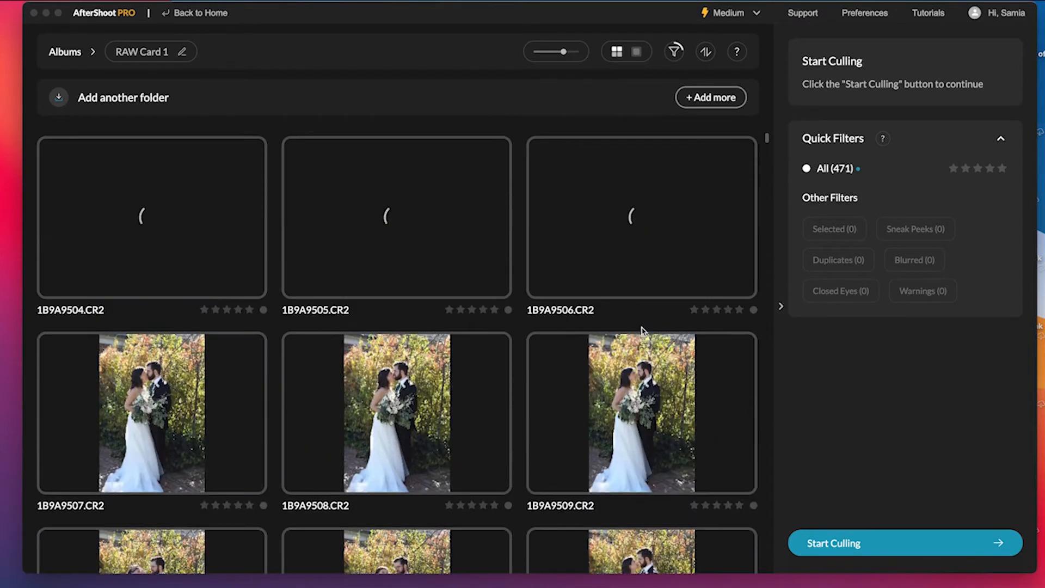
scroll(up, 3)
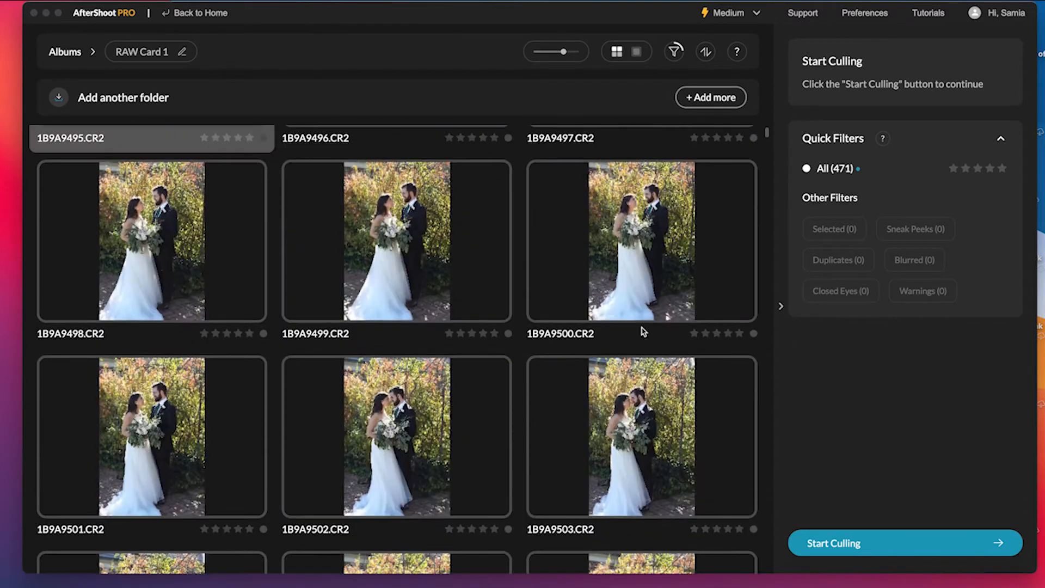
scroll(up, 3)
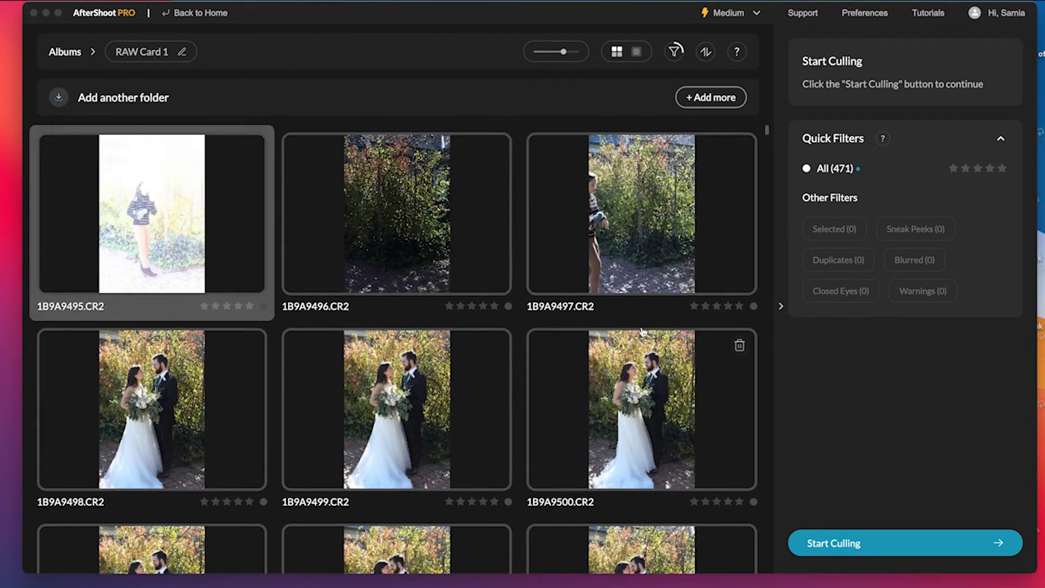
scroll(down, 3)
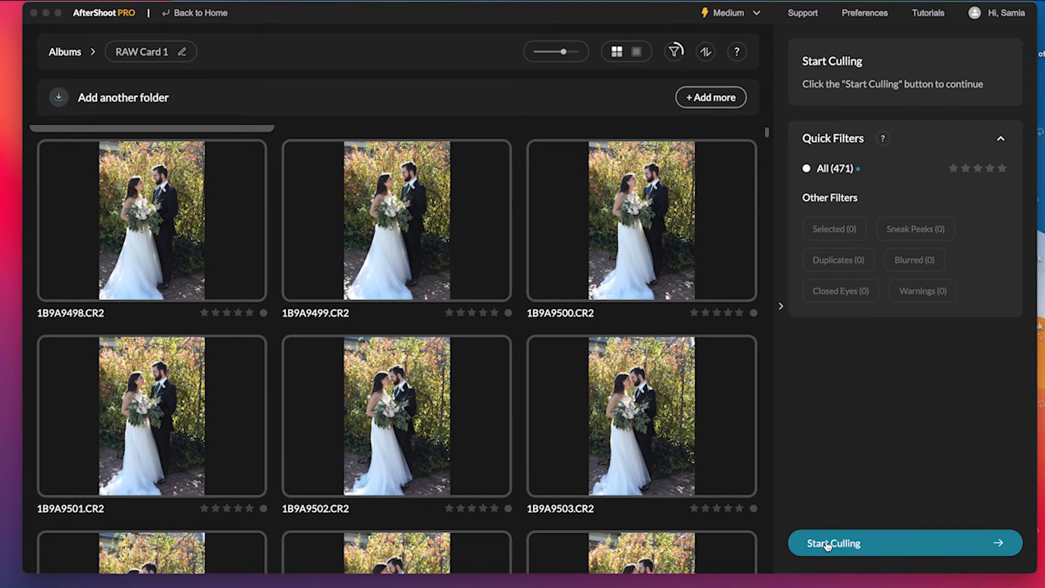
Start culling the RAW Card 1 album to bring up the threshold preferences dialog.
click(832, 543)
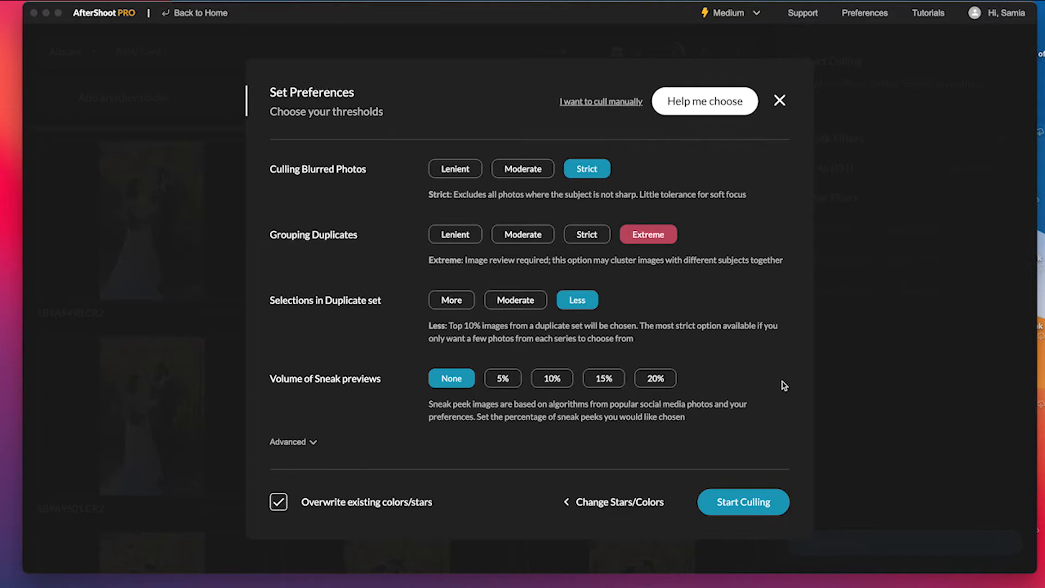
mouse_move(736, 361)
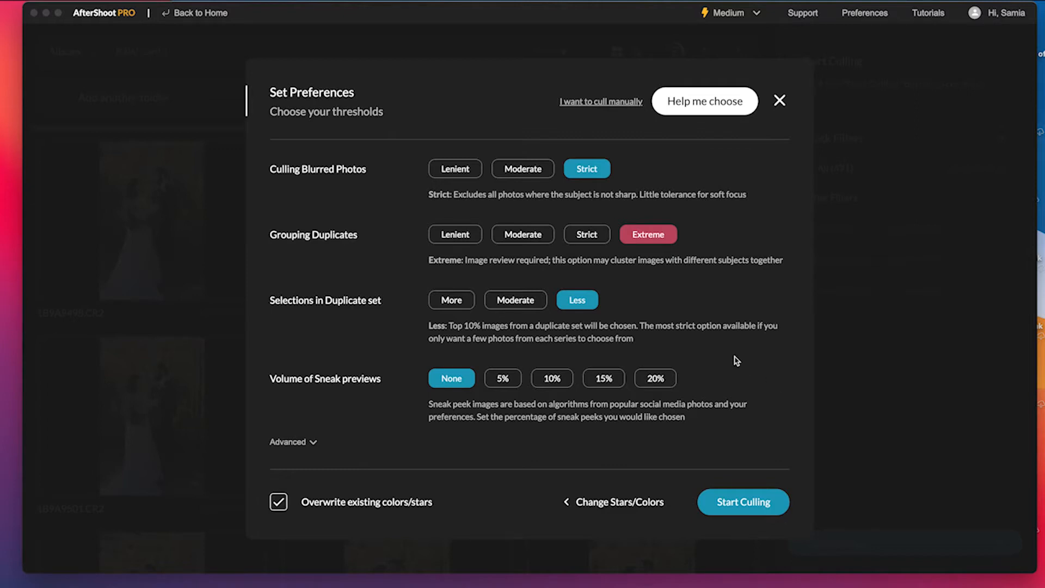
mouse_move(456, 234)
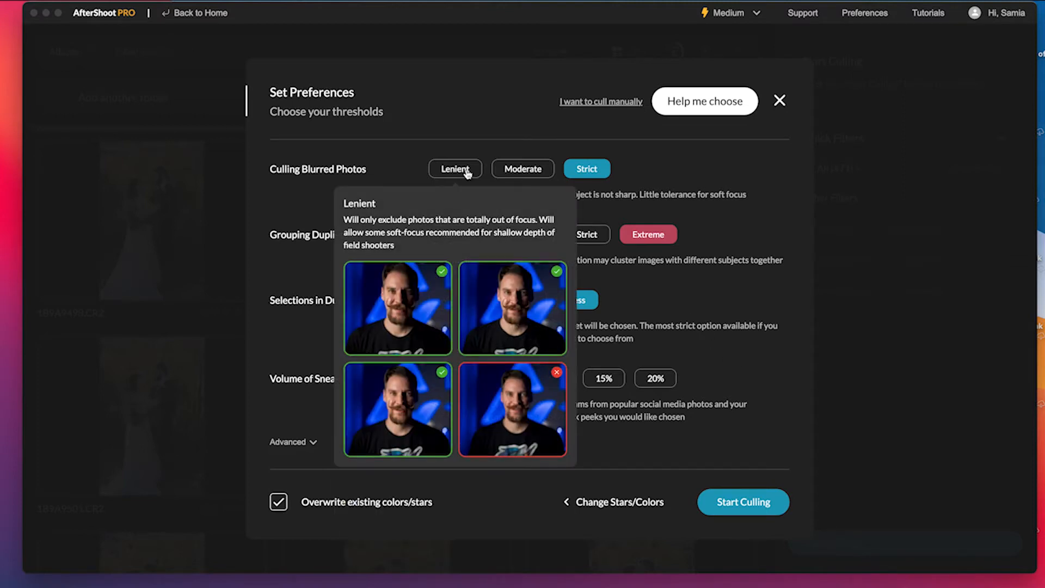
mouse_move(522, 169)
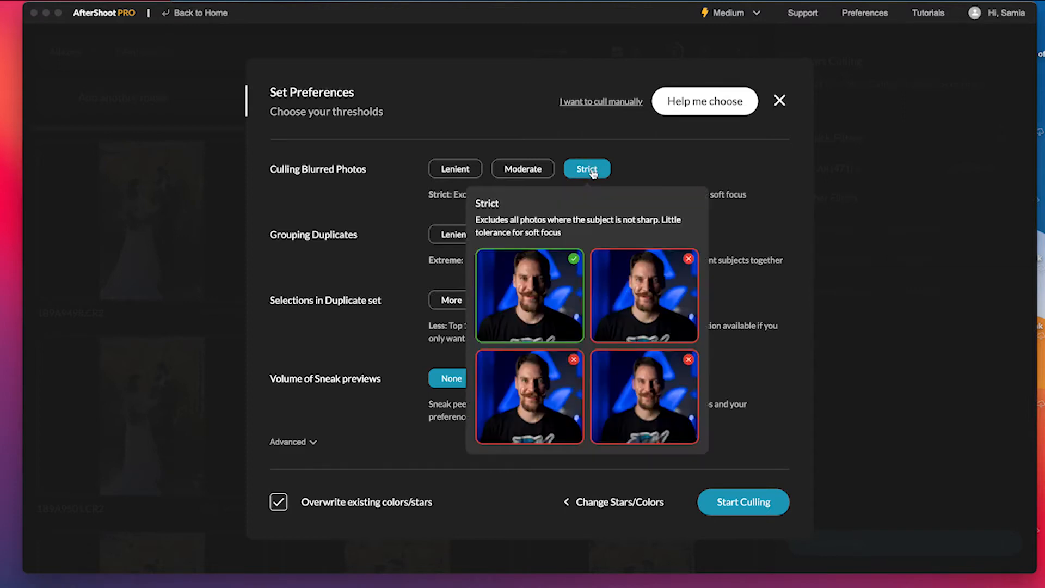
mouse_move(562, 212)
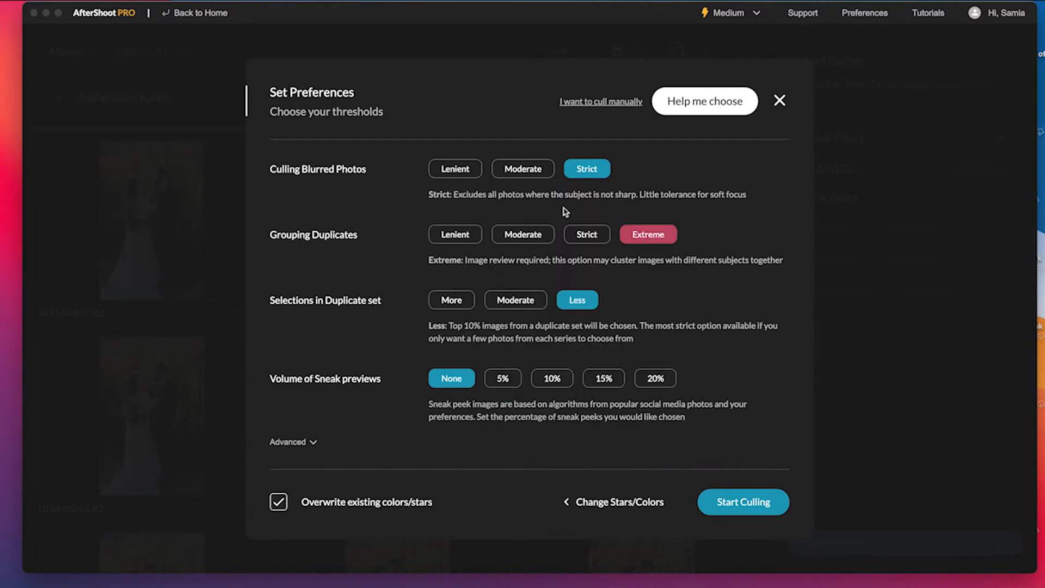
mouse_move(586, 234)
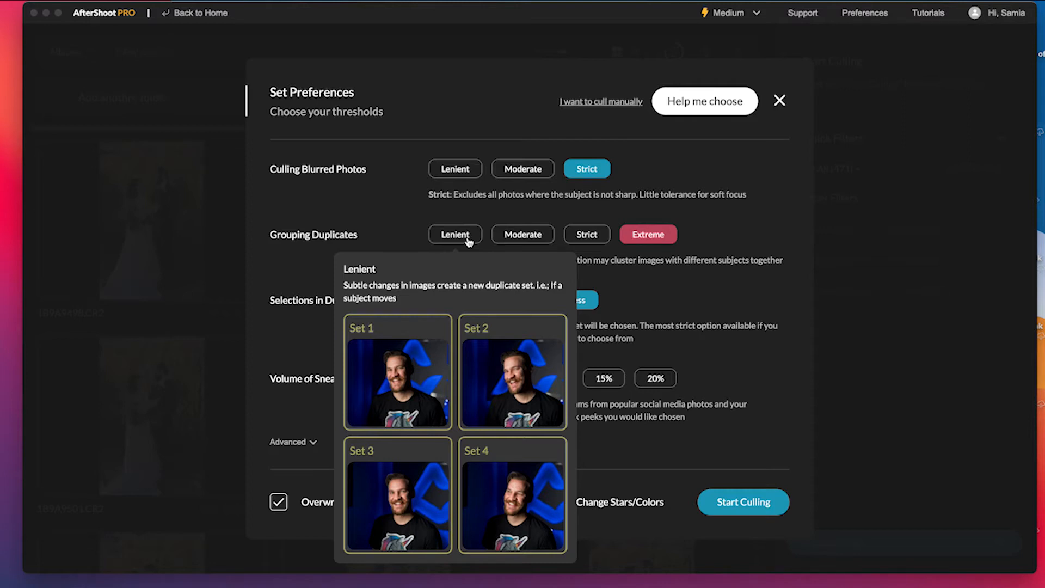
mouse_move(522, 234)
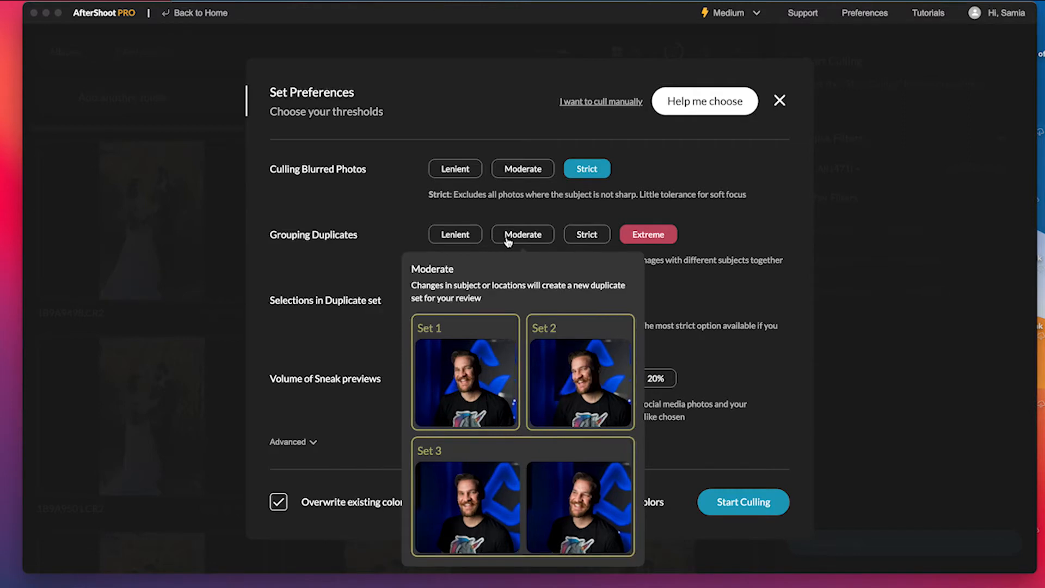
mouse_move(586, 234)
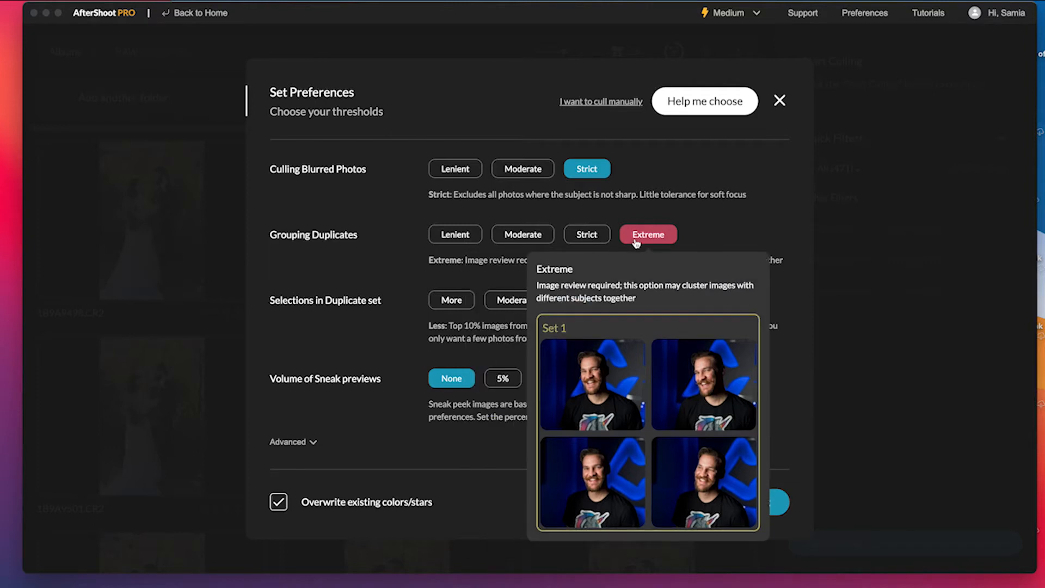
Set duplicate grouping to Strict and settle the sneak preview volume at 10%.
click(585, 234)
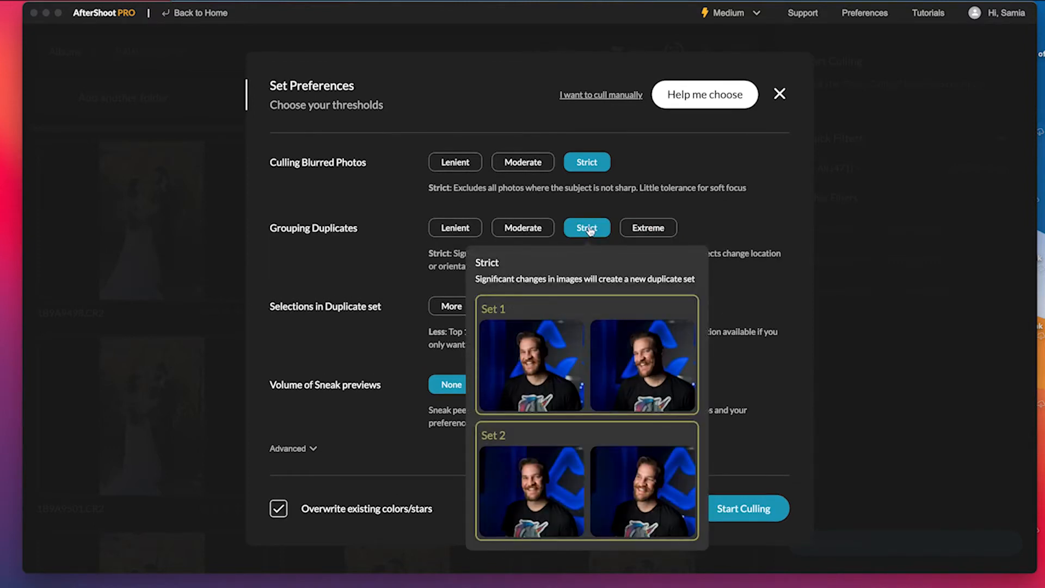
mouse_move(599, 237)
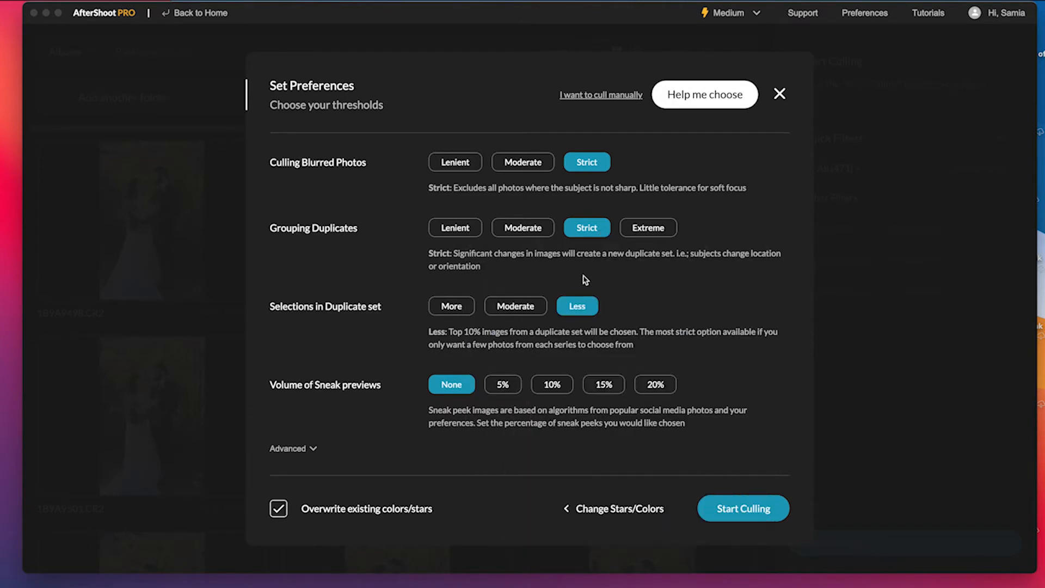
mouse_move(541, 345)
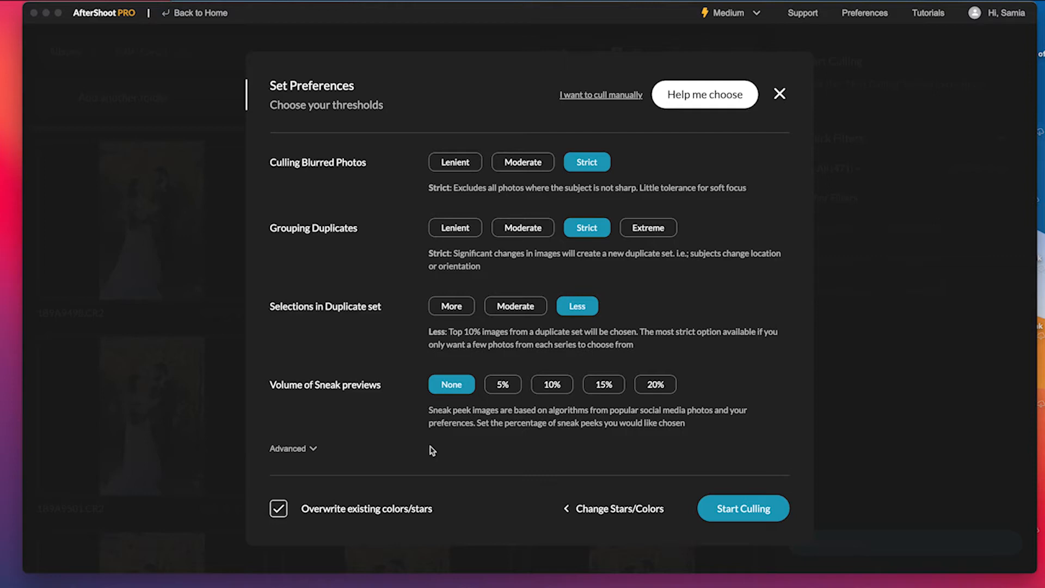
click(503, 384)
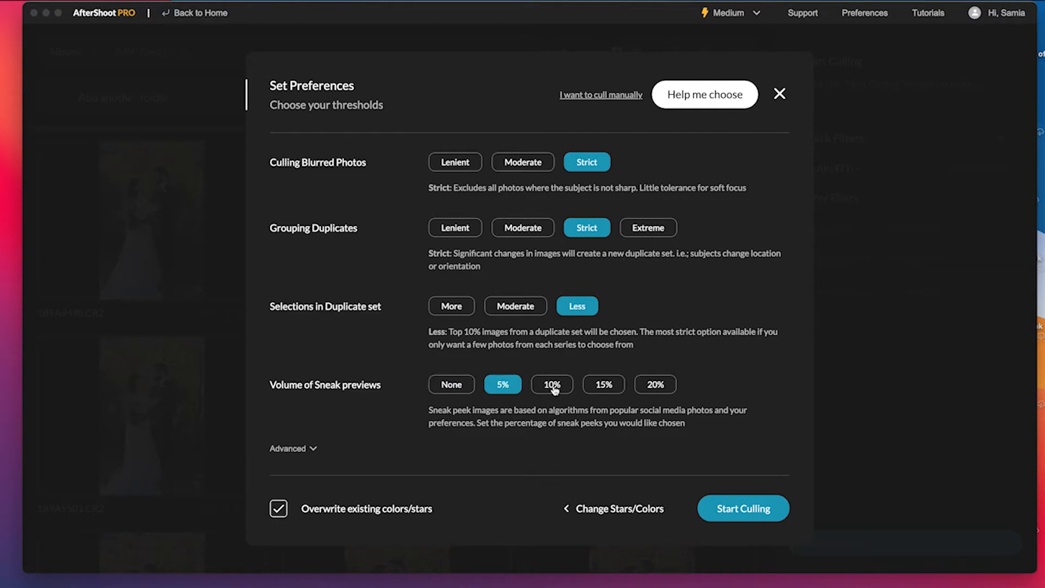
click(654, 385)
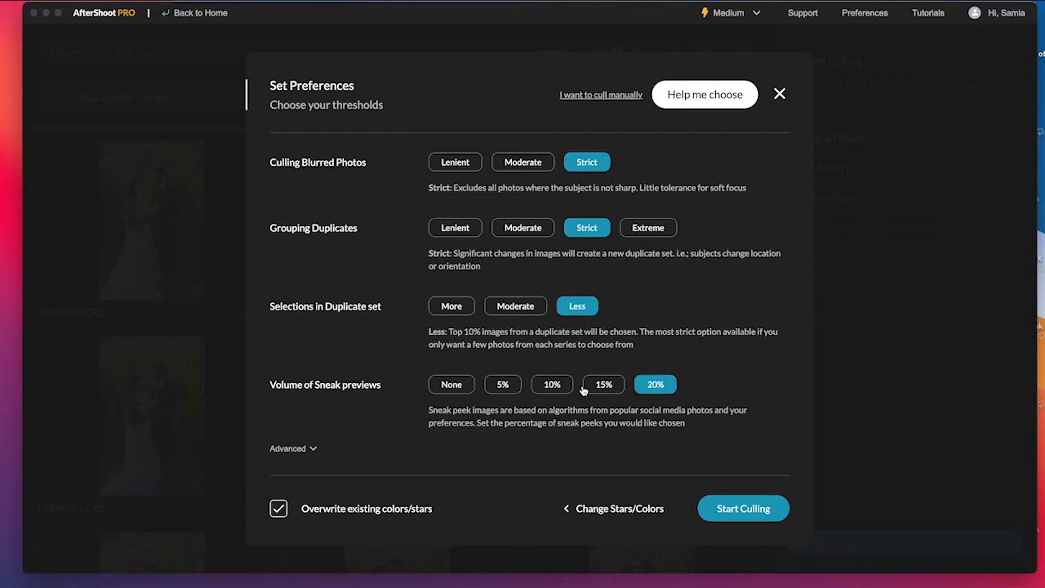
click(552, 384)
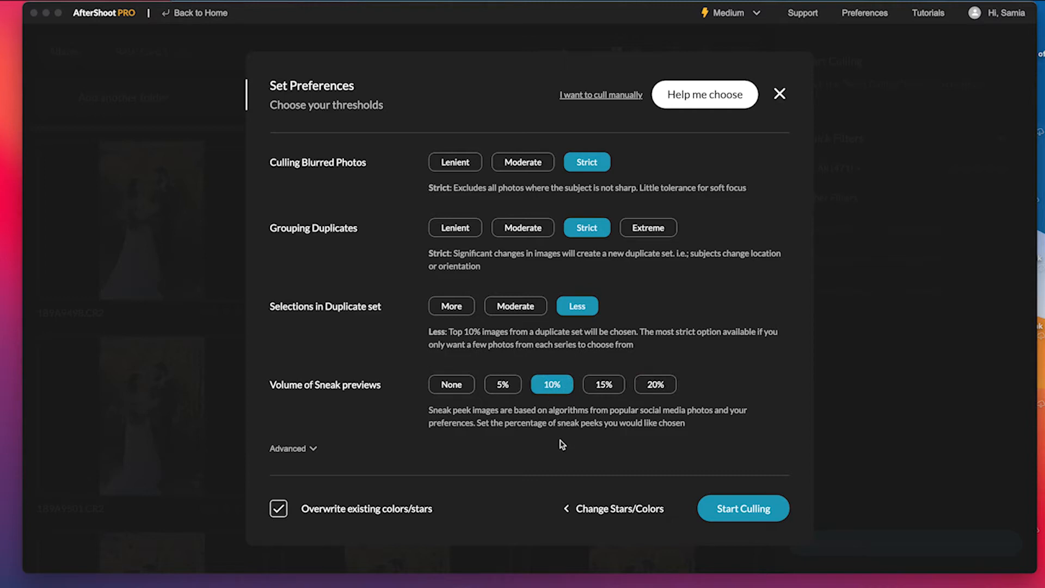
mouse_move(717, 496)
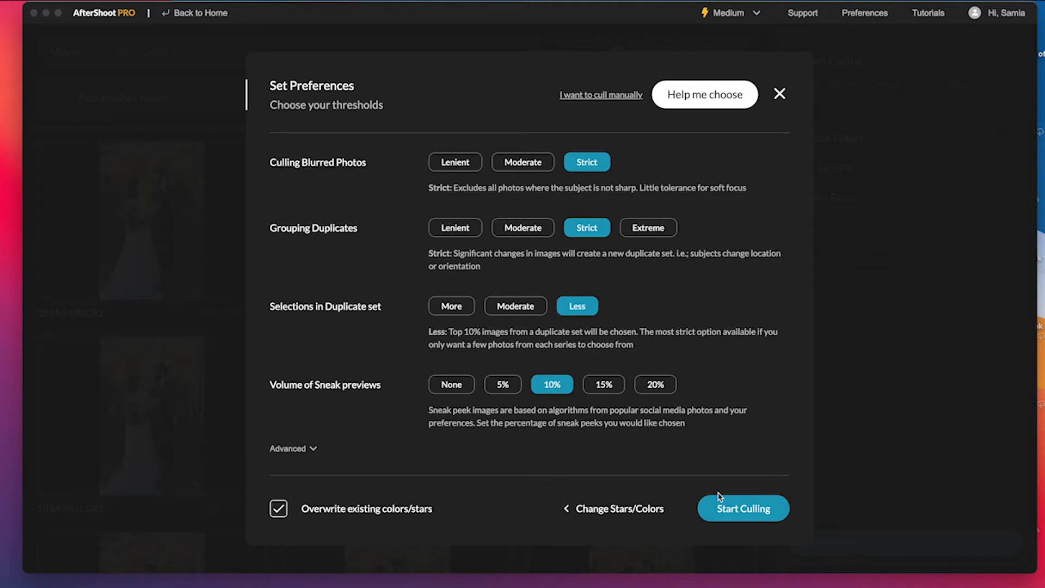
click(742, 509)
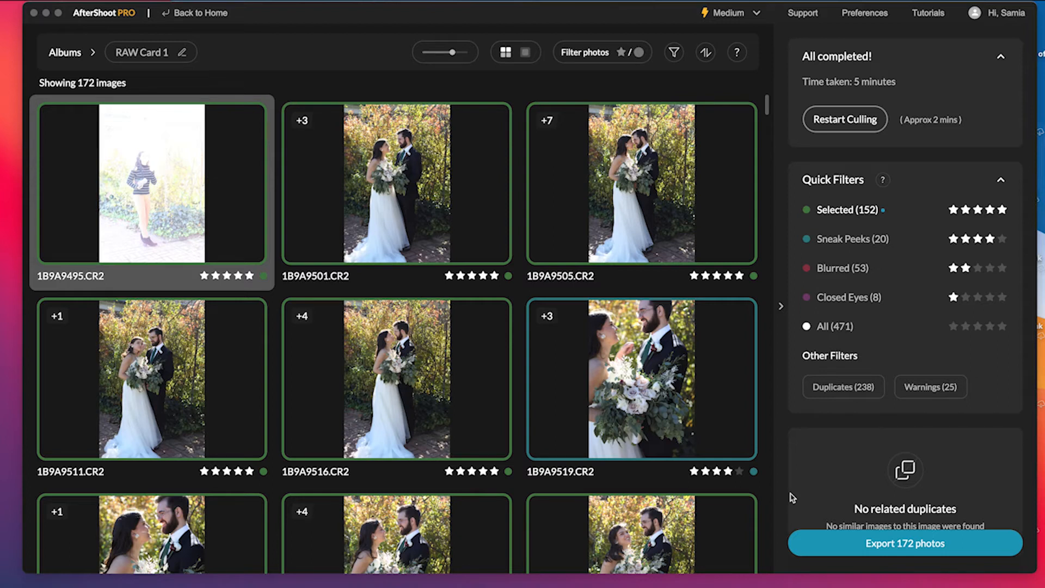
scroll(down, 3)
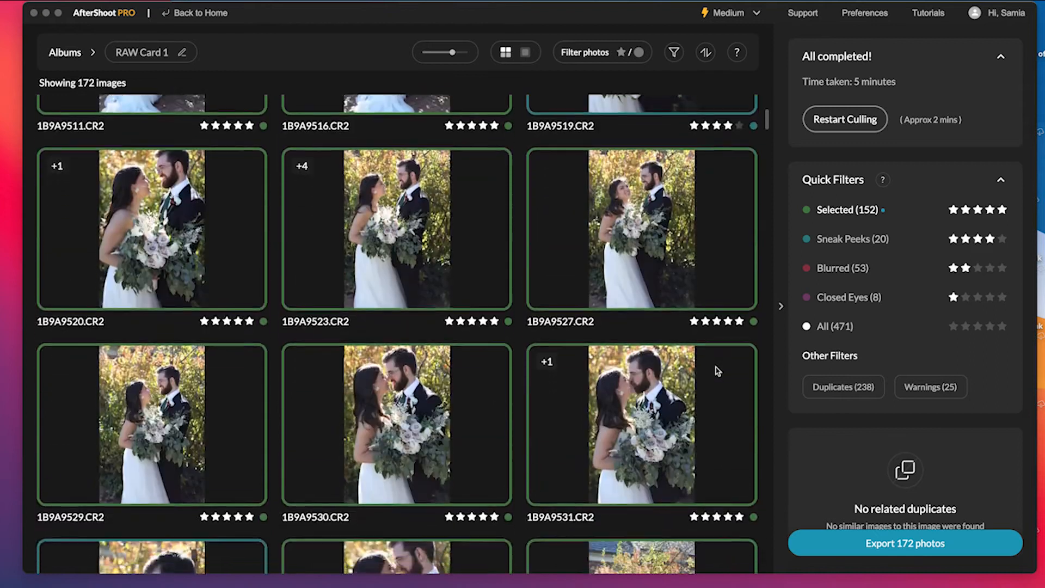
scroll(up, 3)
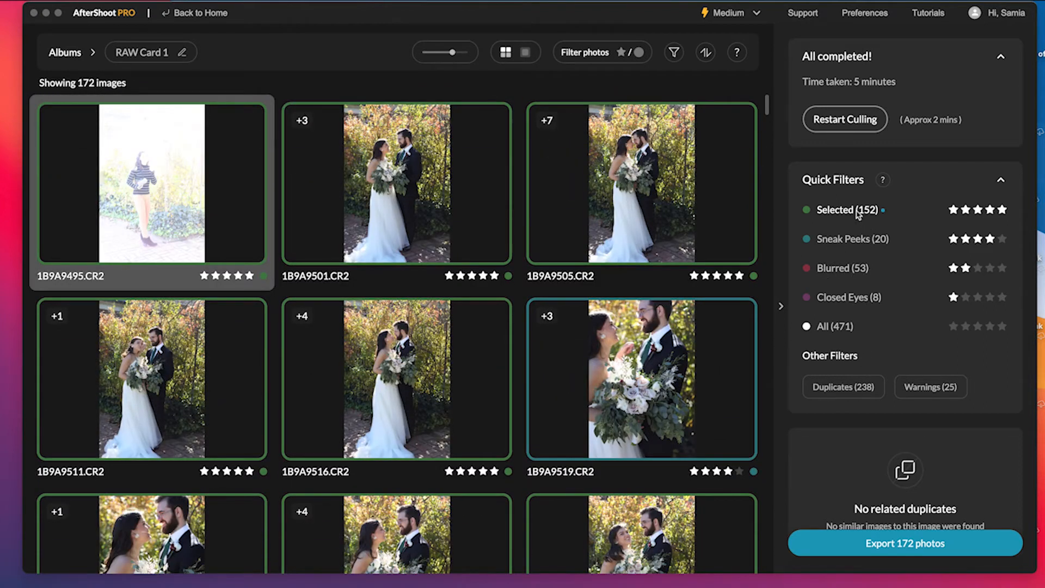
scroll(down, 3)
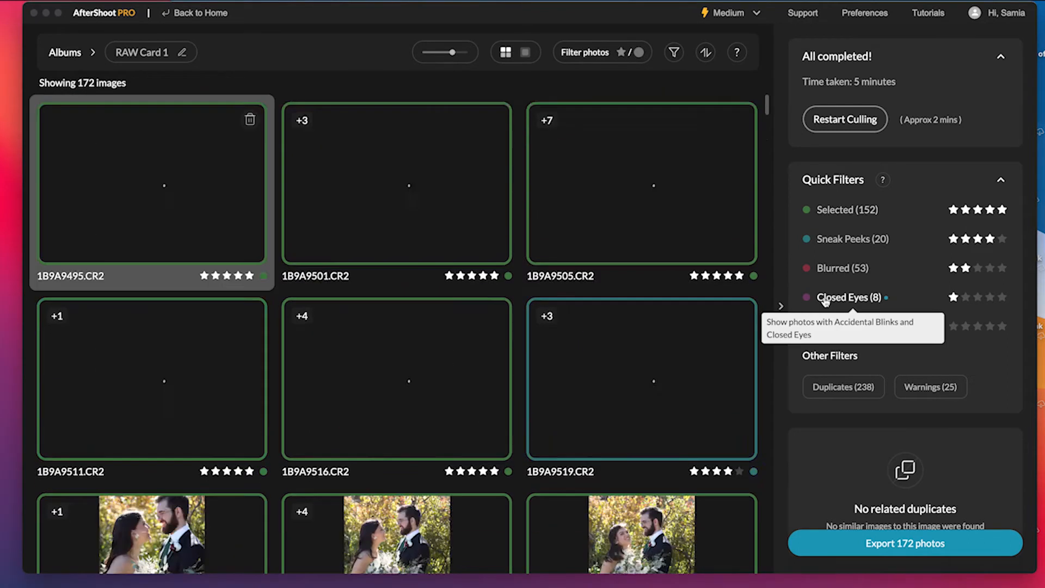
Filter to Closed Eyes and promote 1B9A9891 and 1B9A9844 to five-star picks.
click(848, 298)
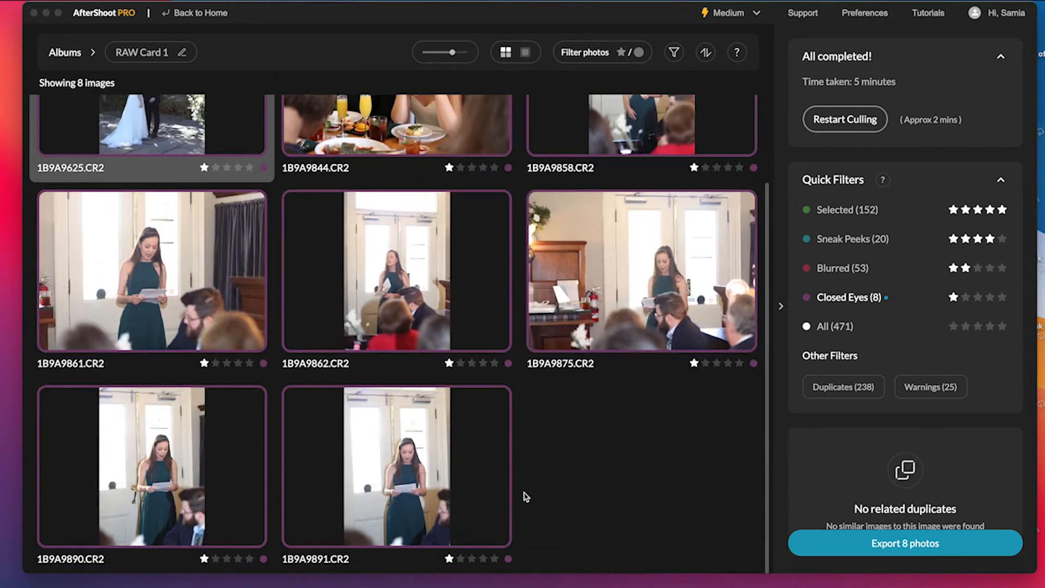
mouse_move(482, 461)
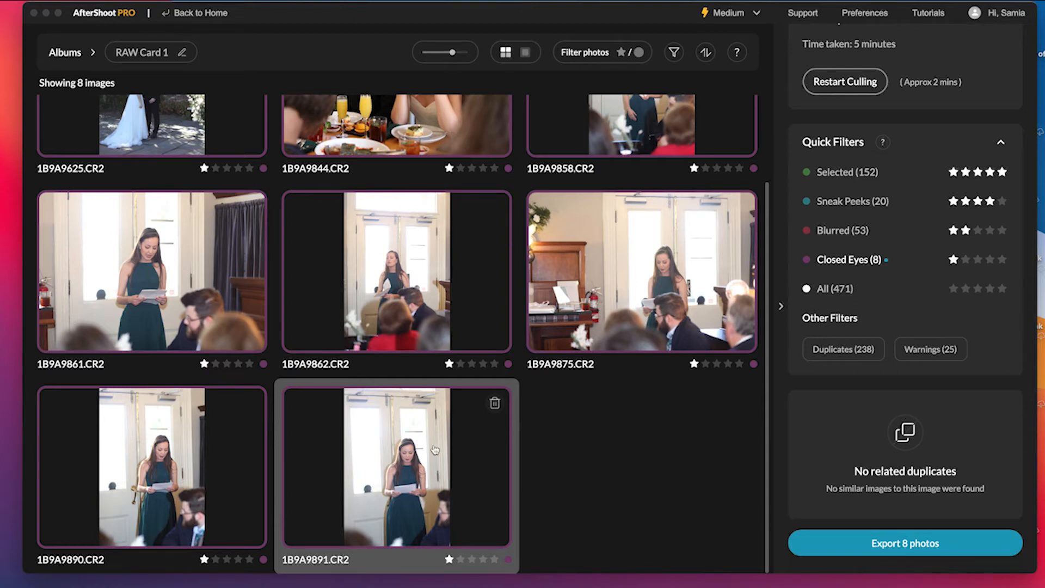
mouse_move(206, 429)
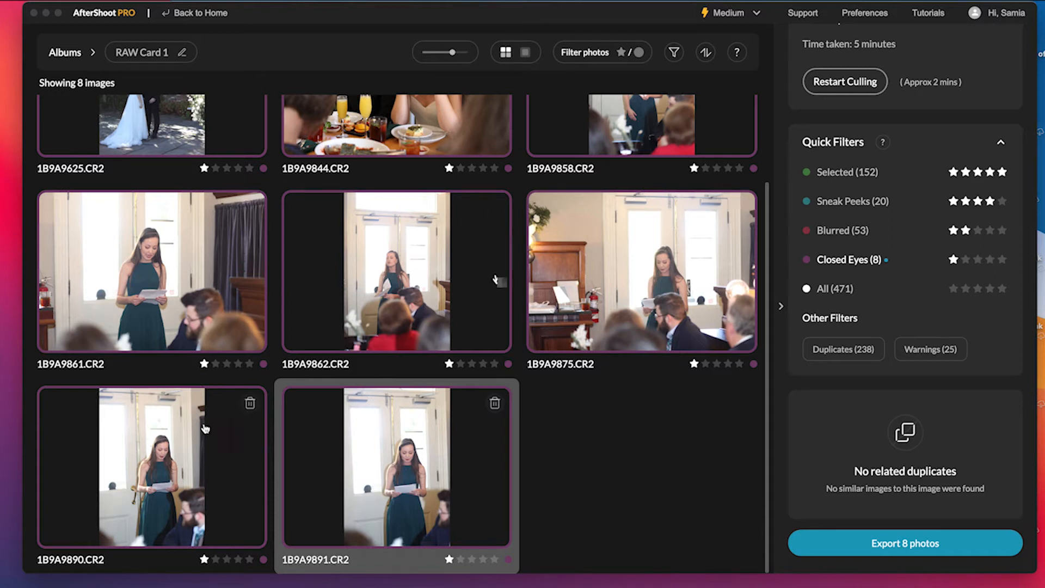
mouse_move(279, 388)
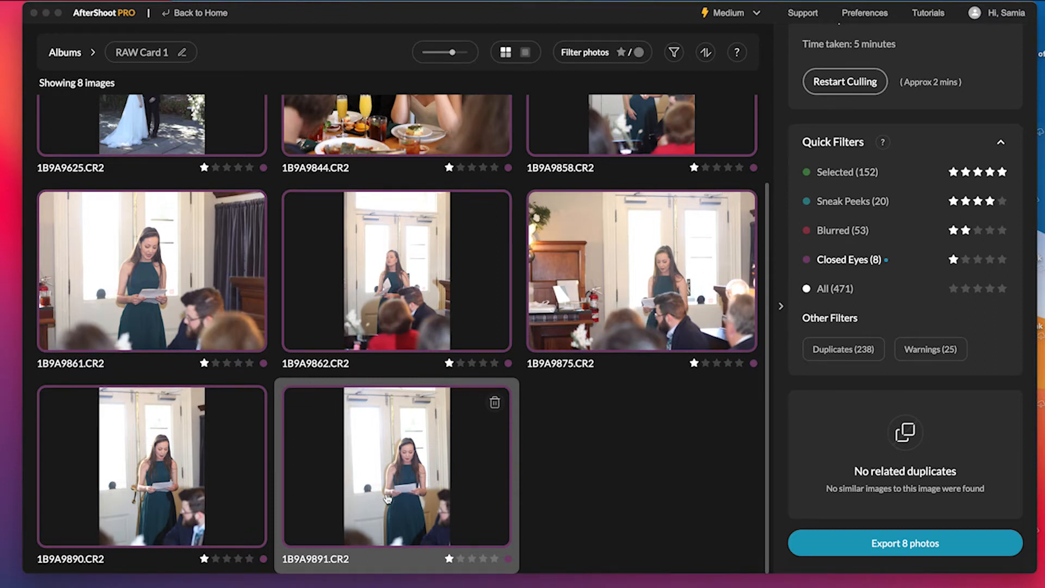
mouse_move(520, 476)
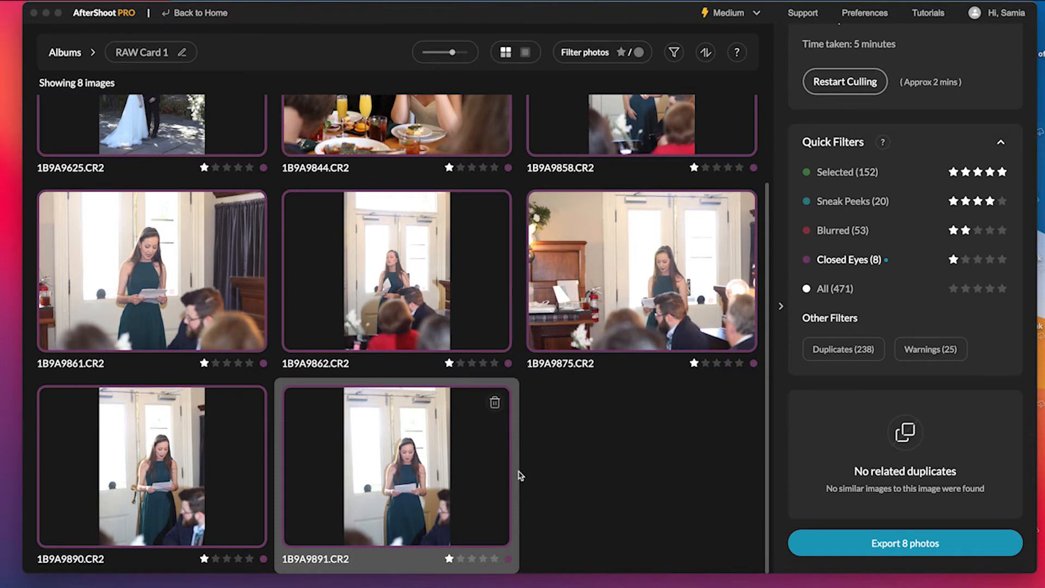
click(497, 558)
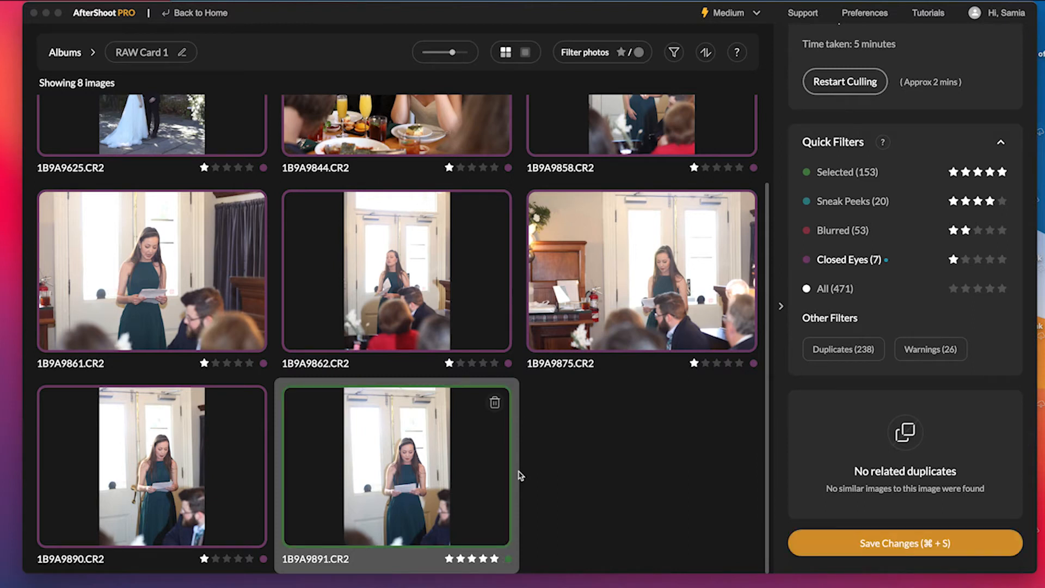
mouse_move(653, 357)
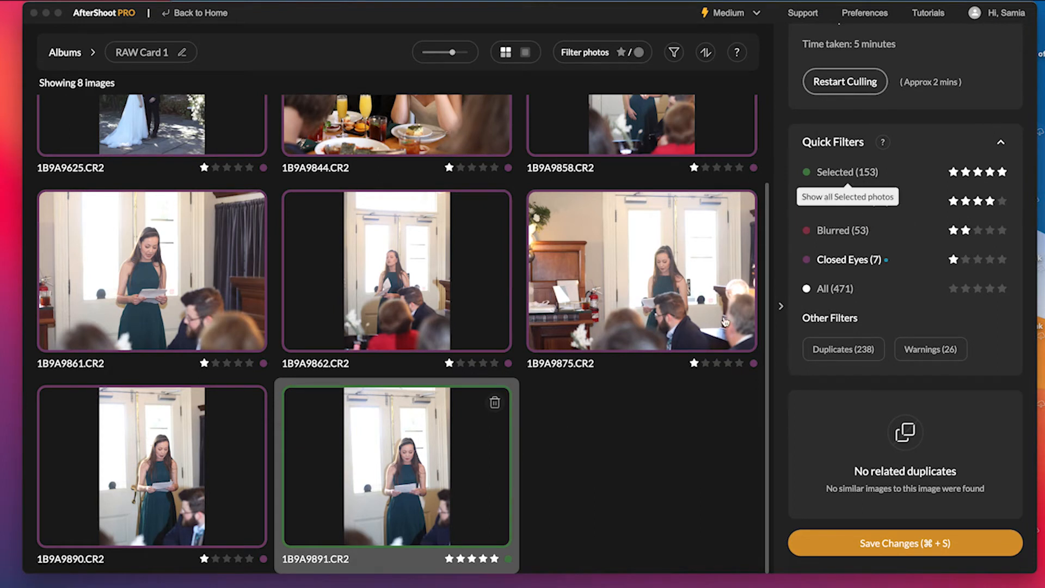
scroll(up, 3)
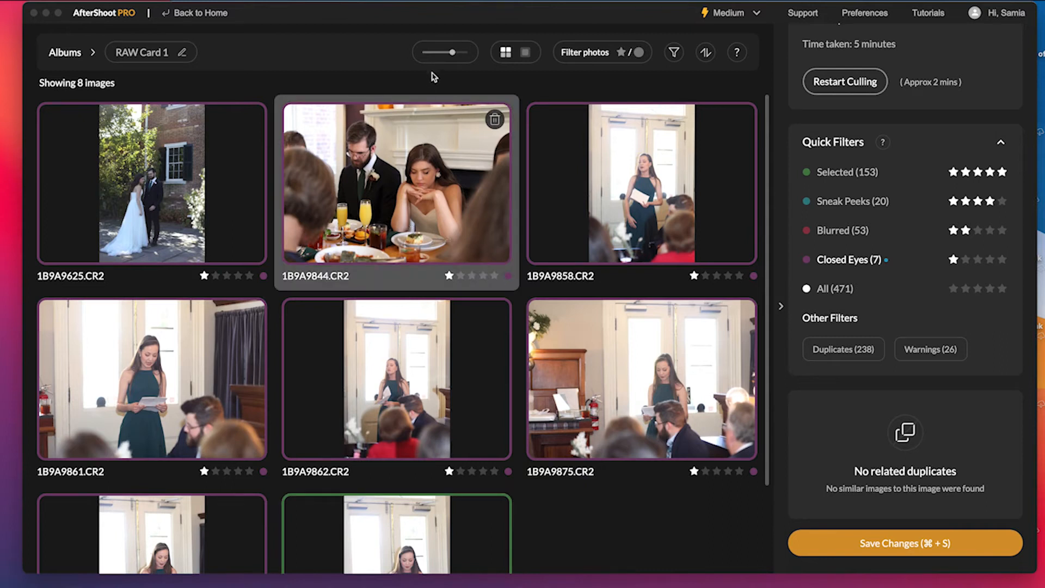
click(494, 275)
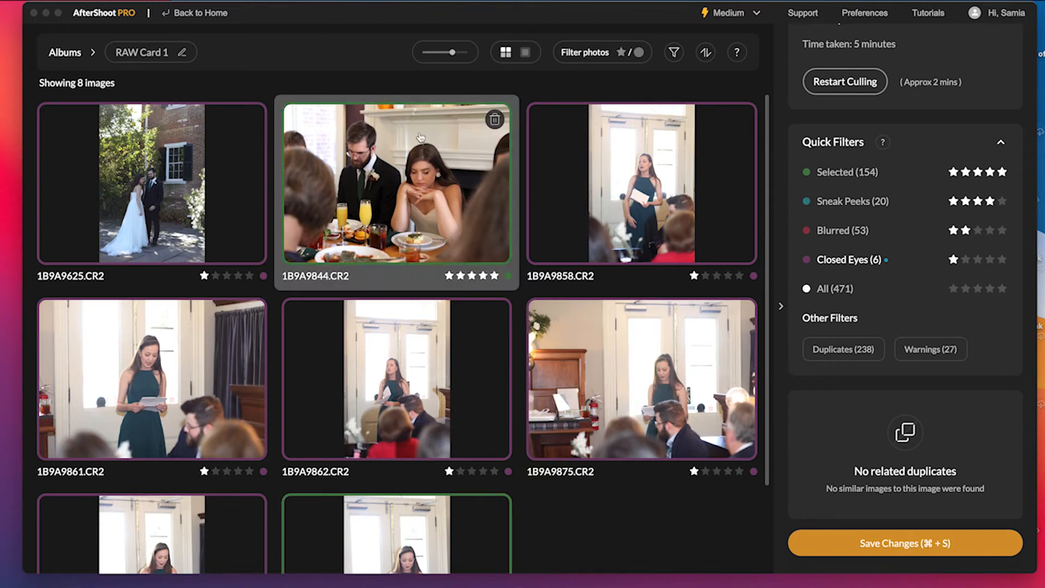
mouse_move(333, 379)
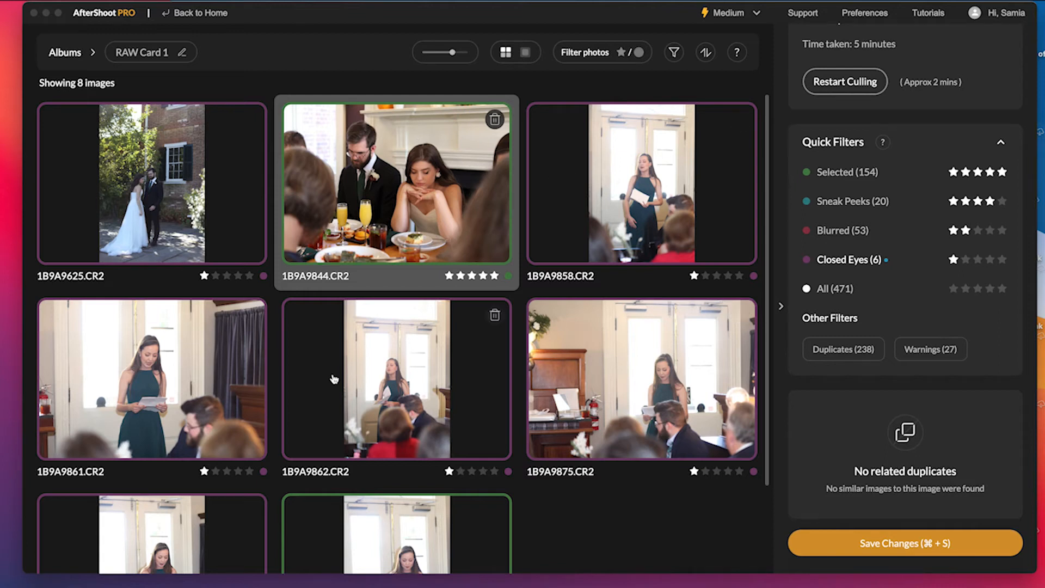
mouse_move(744, 266)
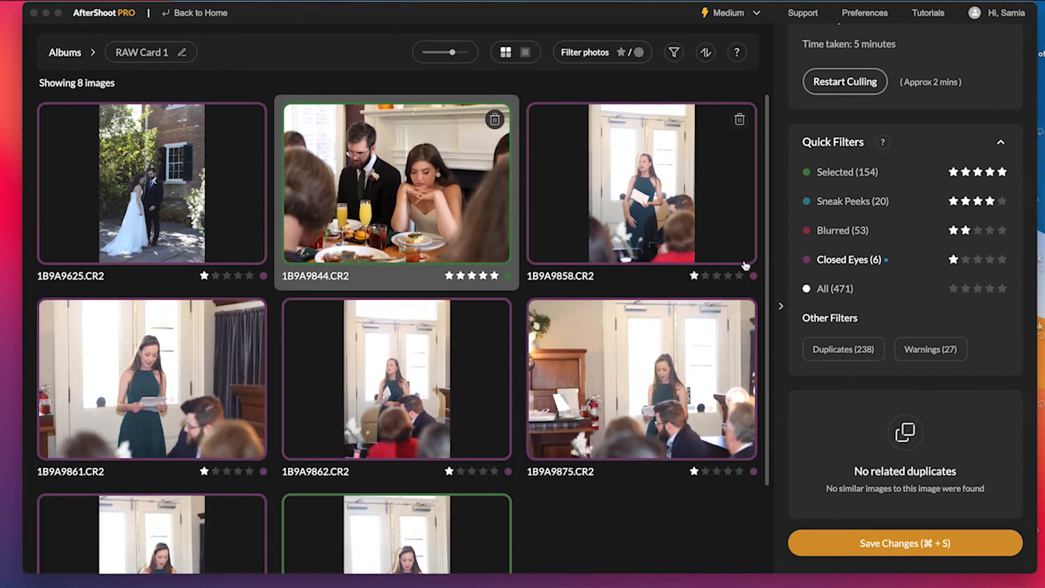
mouse_move(838, 239)
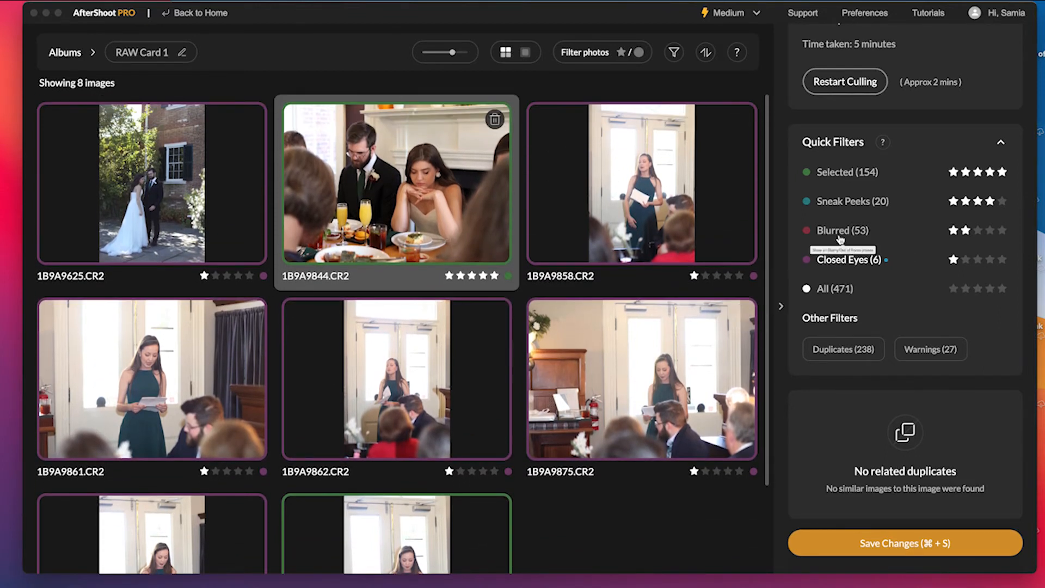
Filter to Blurred photos and promote 1B9A9661 to a five-star pick.
click(839, 230)
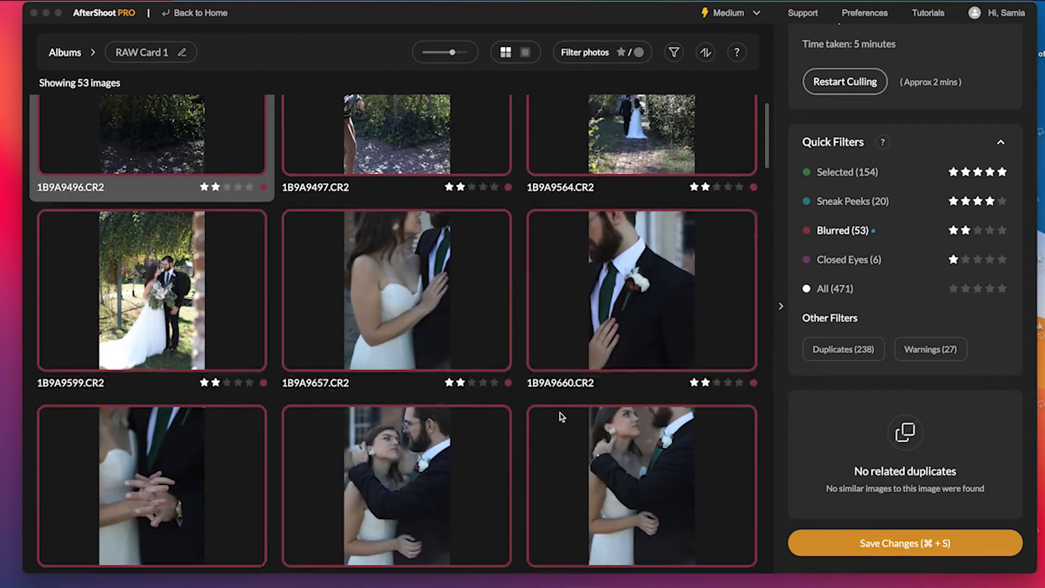
scroll(down, 3)
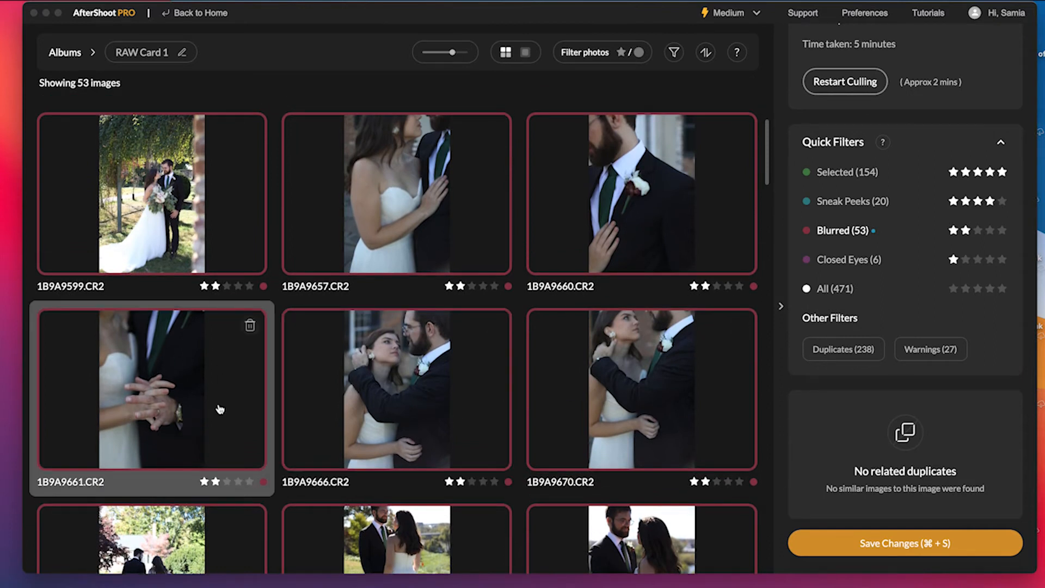
click(245, 480)
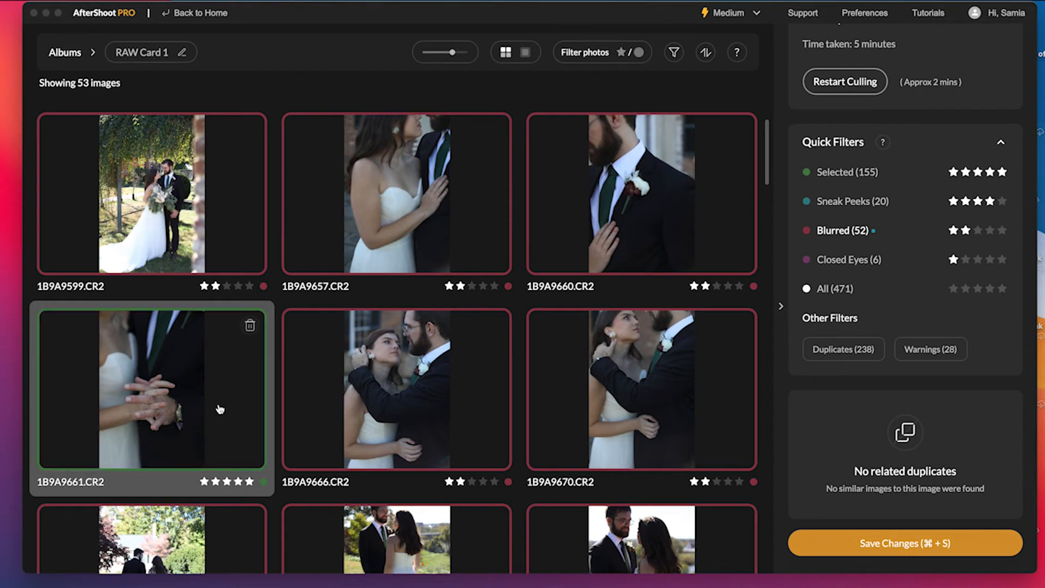
Scroll through the remaining blurred shots to check for other keepers.
scroll(down, 3)
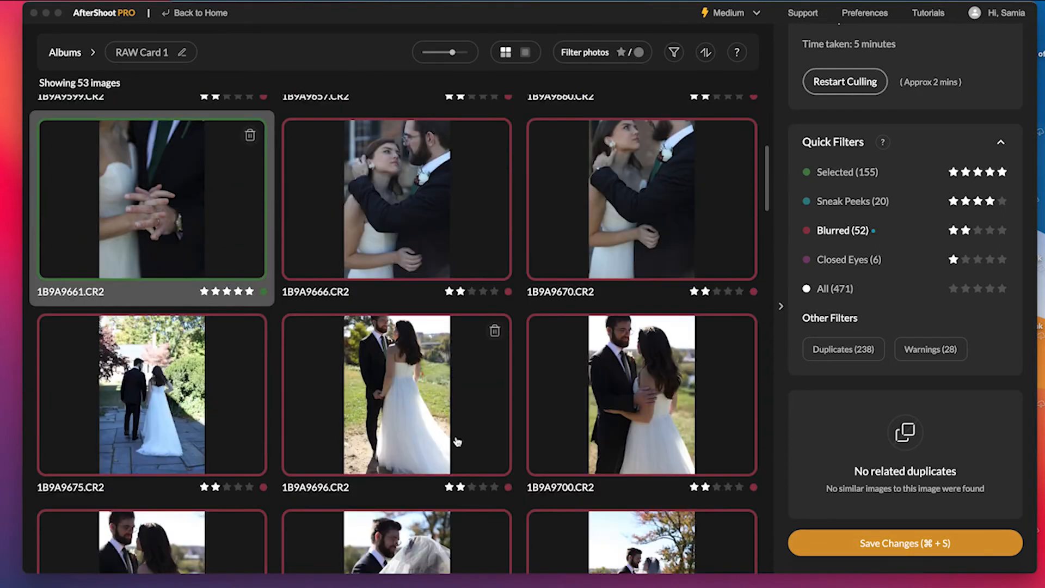
scroll(down, 3)
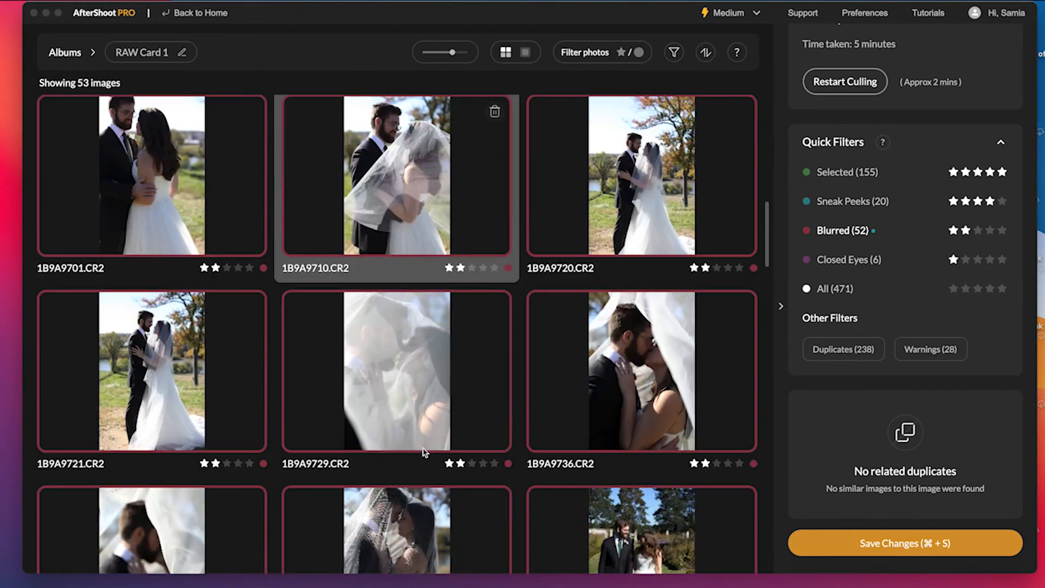
scroll(down, 3)
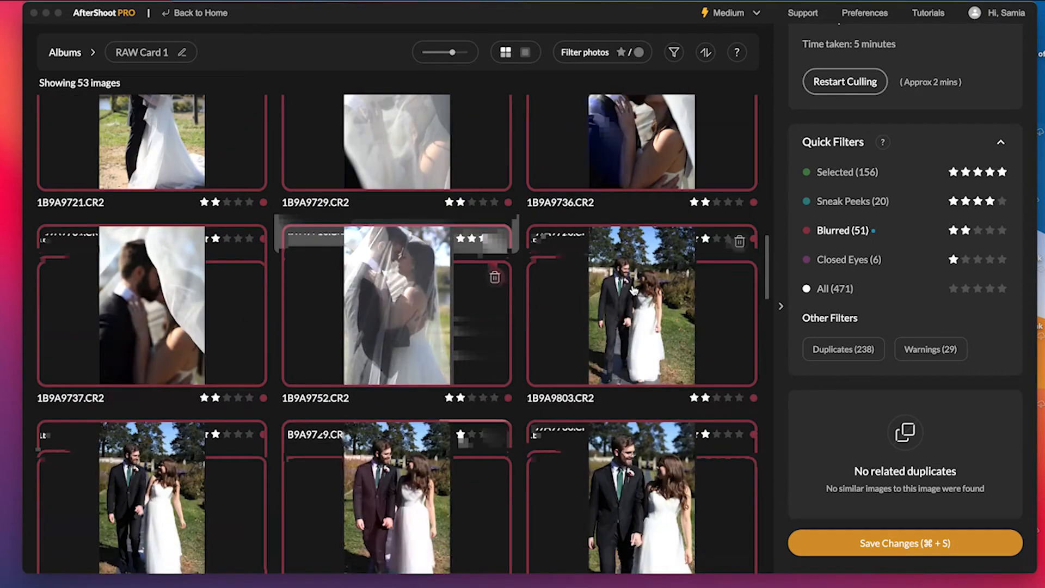
scroll(down, 3)
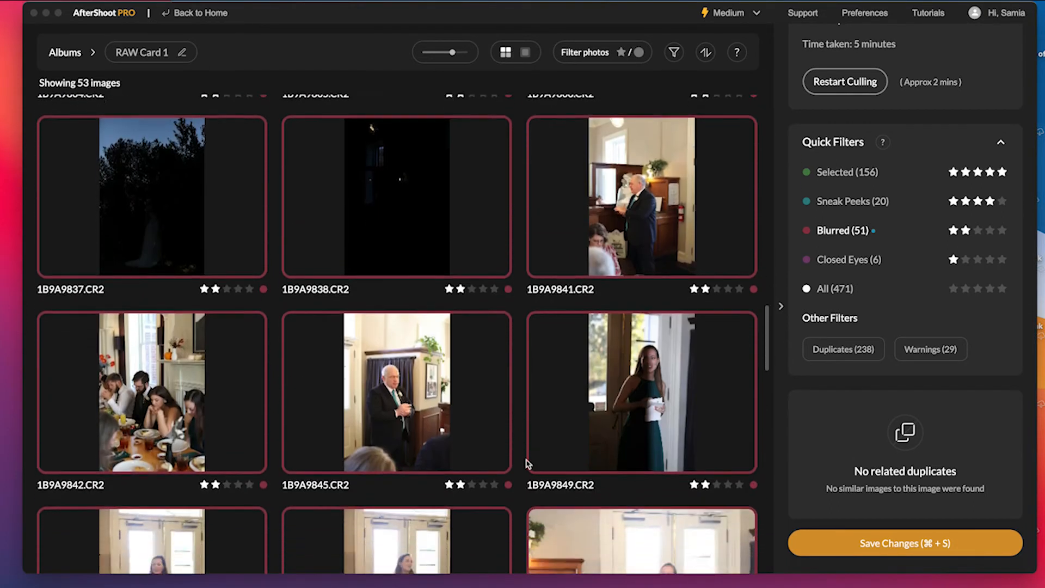
scroll(down, 3)
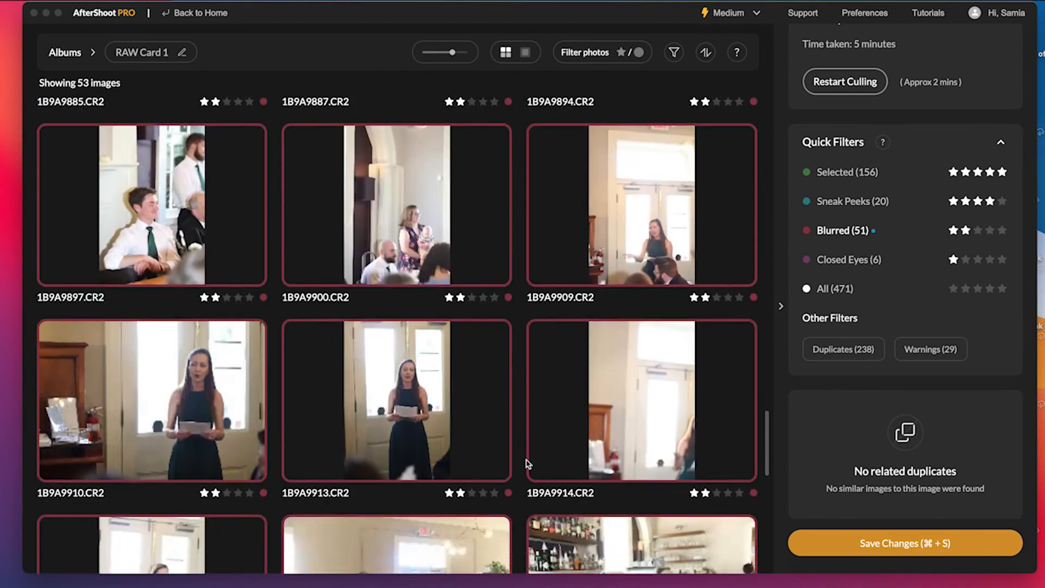
scroll(down, 3)
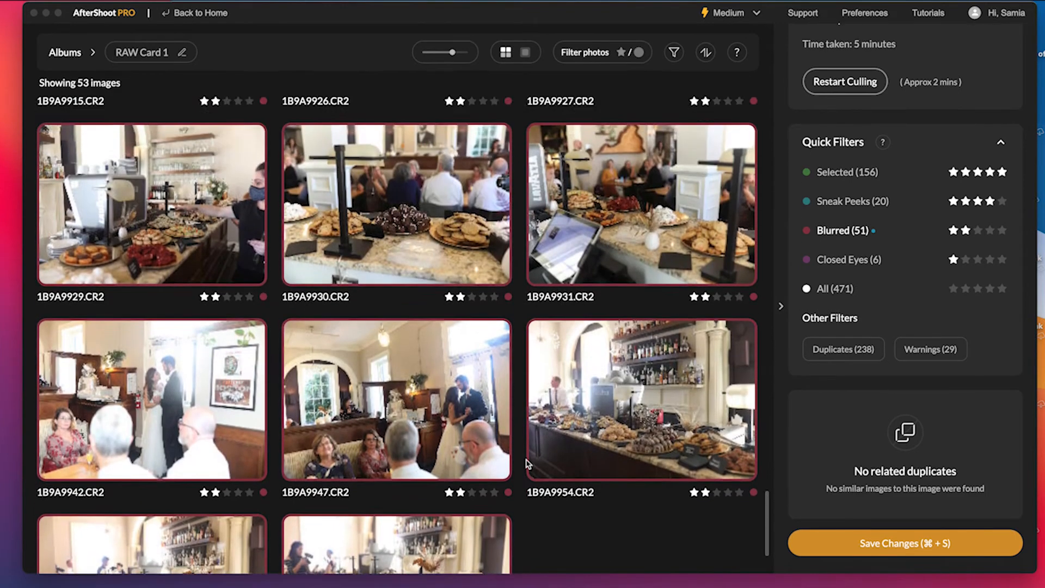
Filter to the 19 Sneak Peeks highlights and browse through them.
click(844, 201)
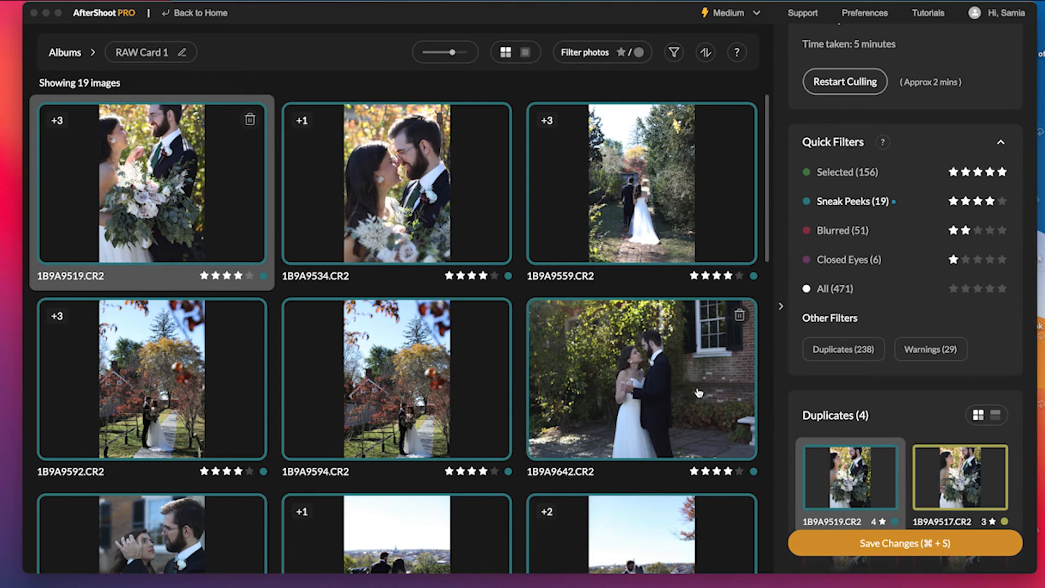
mouse_move(848, 200)
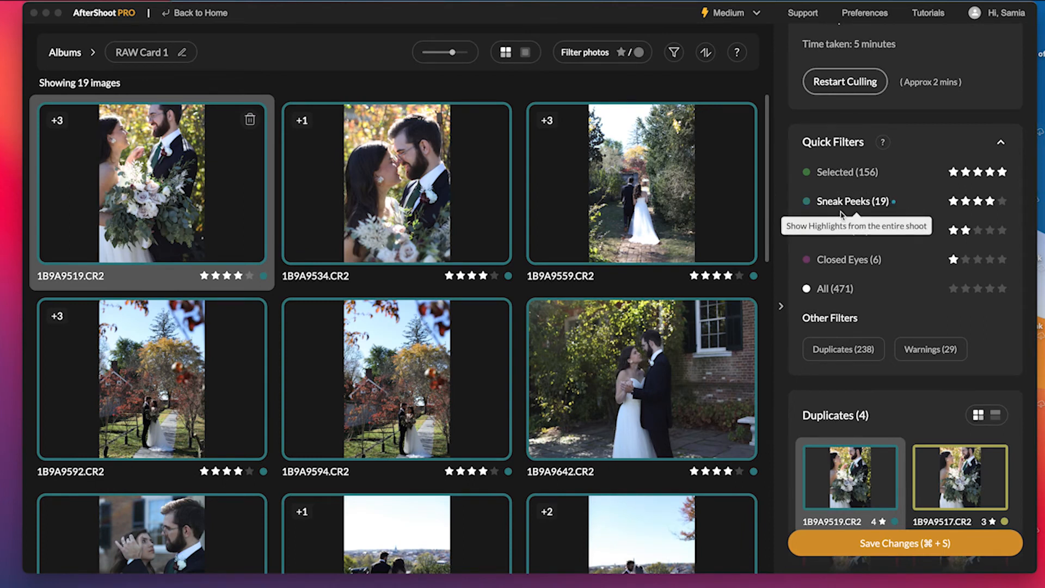
mouse_move(840, 216)
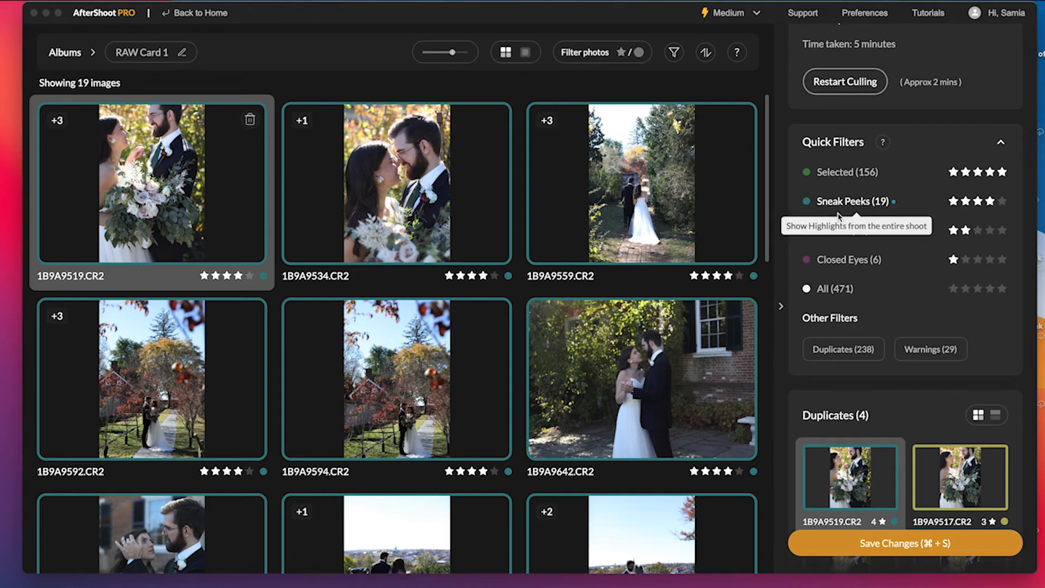
scroll(down, 3)
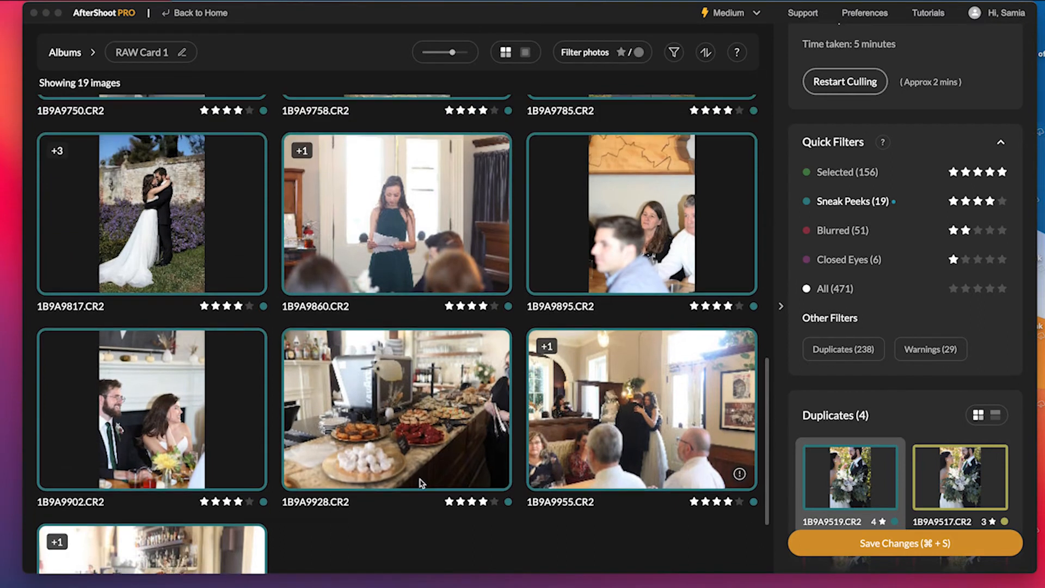
scroll(up, 3)
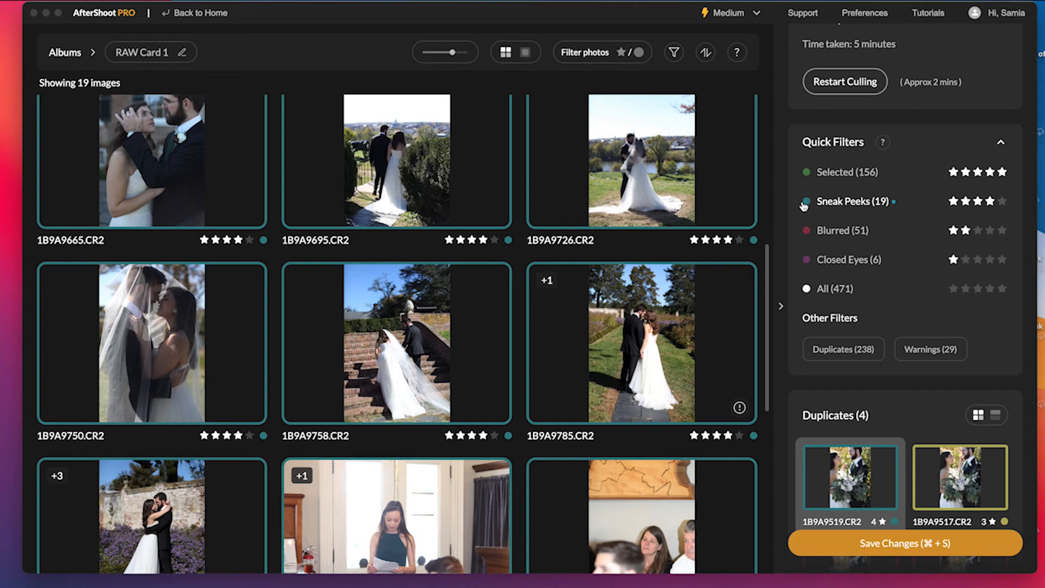
mouse_move(851, 201)
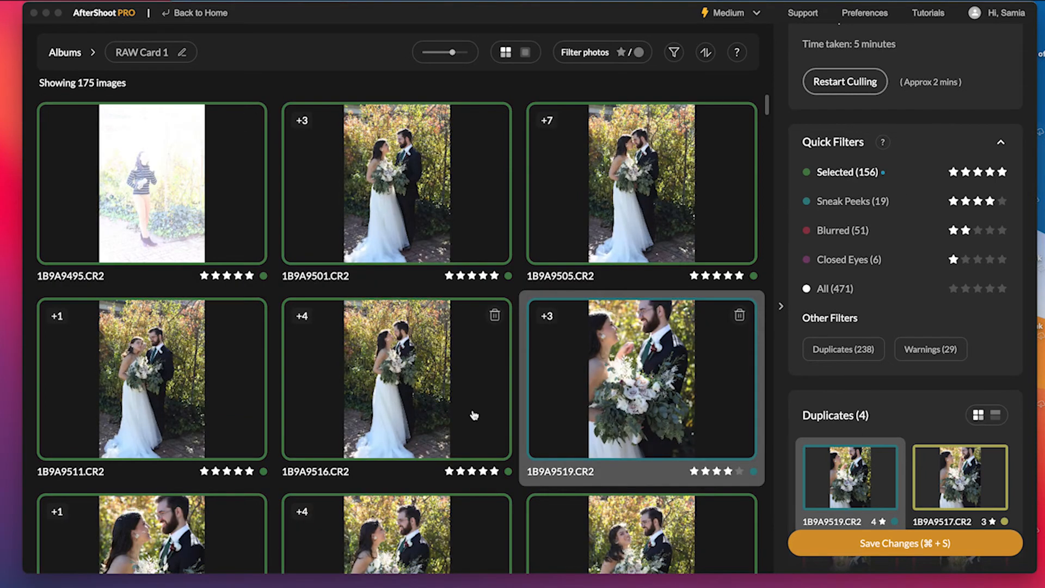
Scroll the Selected grid and reject 1B9A9664 from the picks.
scroll(down, 3)
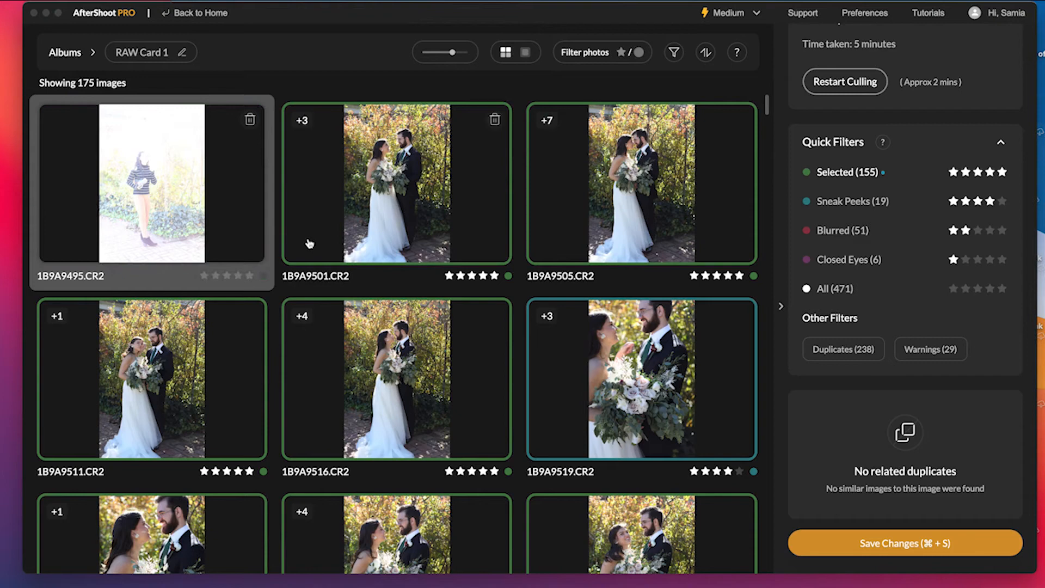
scroll(down, 3)
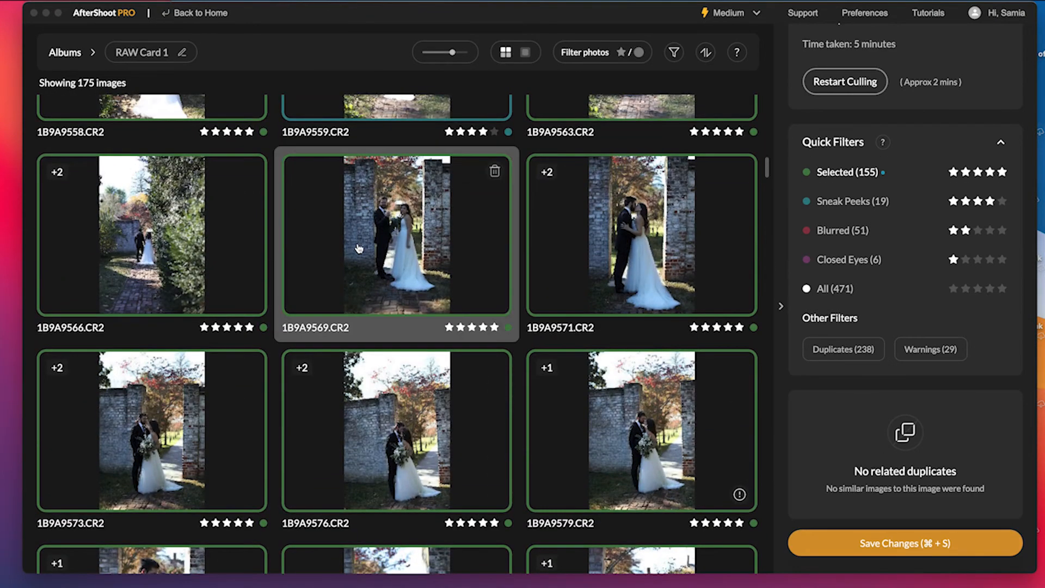
scroll(down, 3)
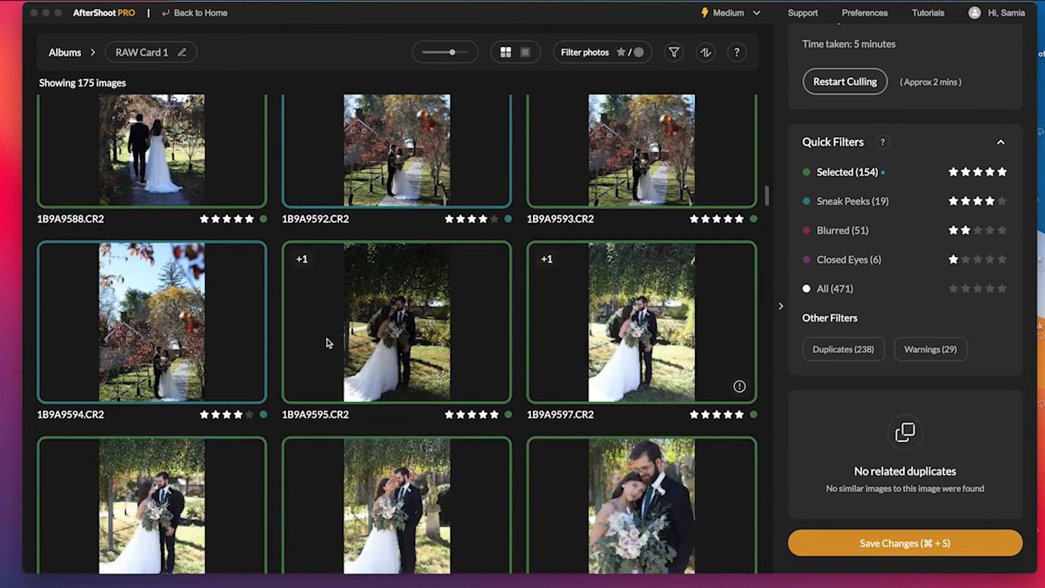
scroll(down, 3)
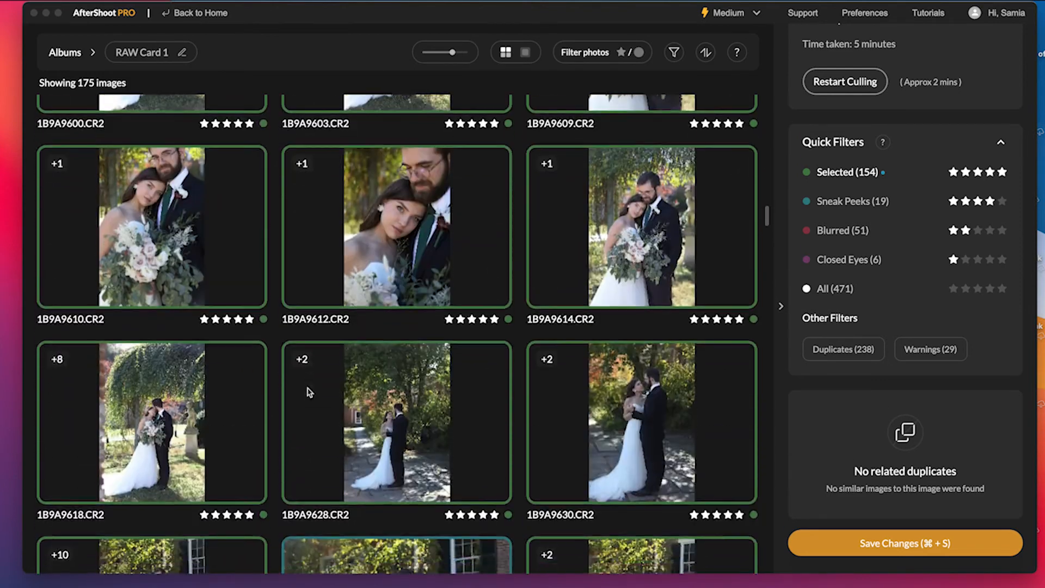
scroll(down, 3)
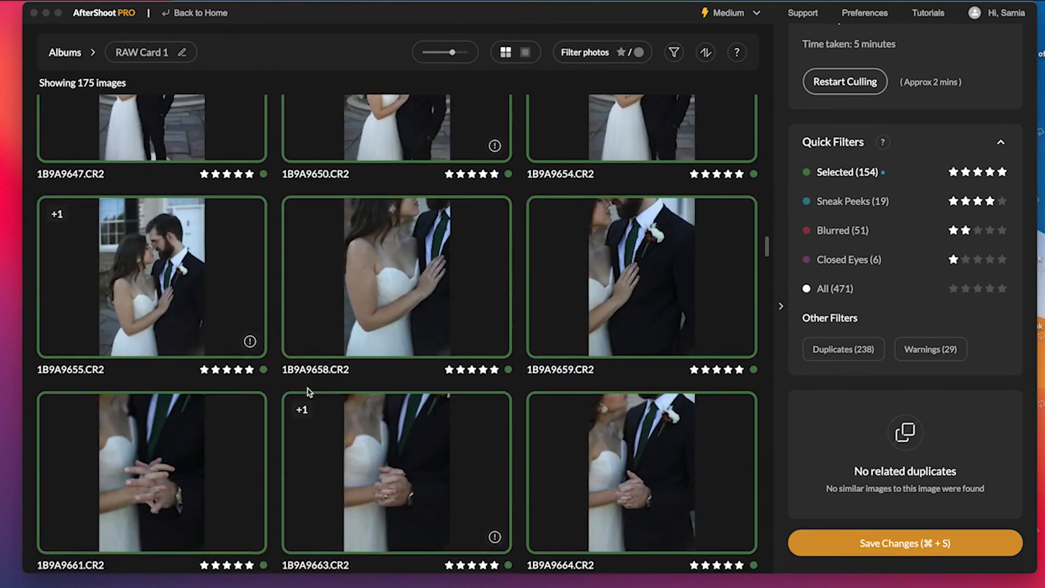
scroll(down, 3)
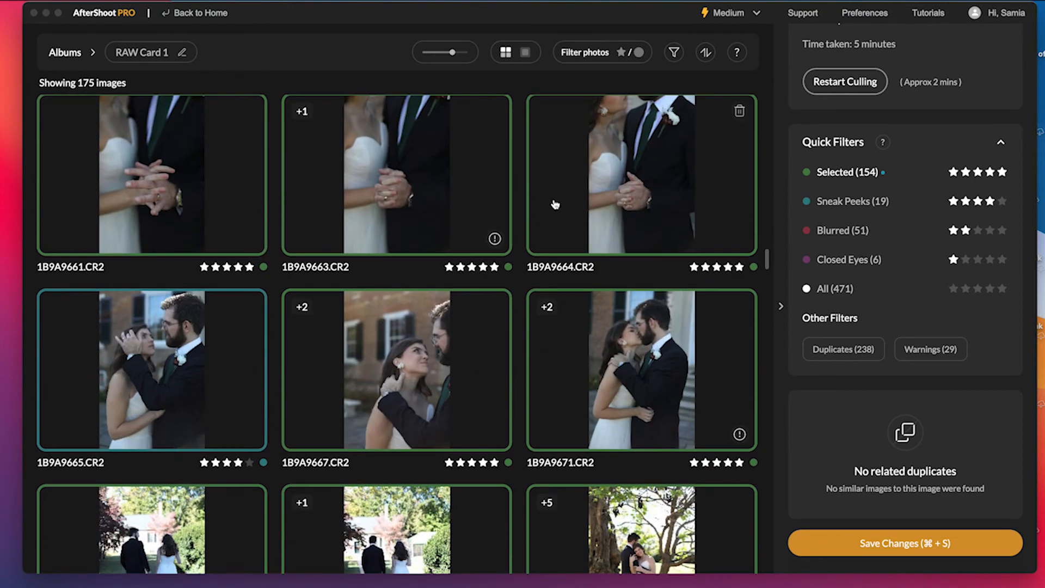
click(640, 173)
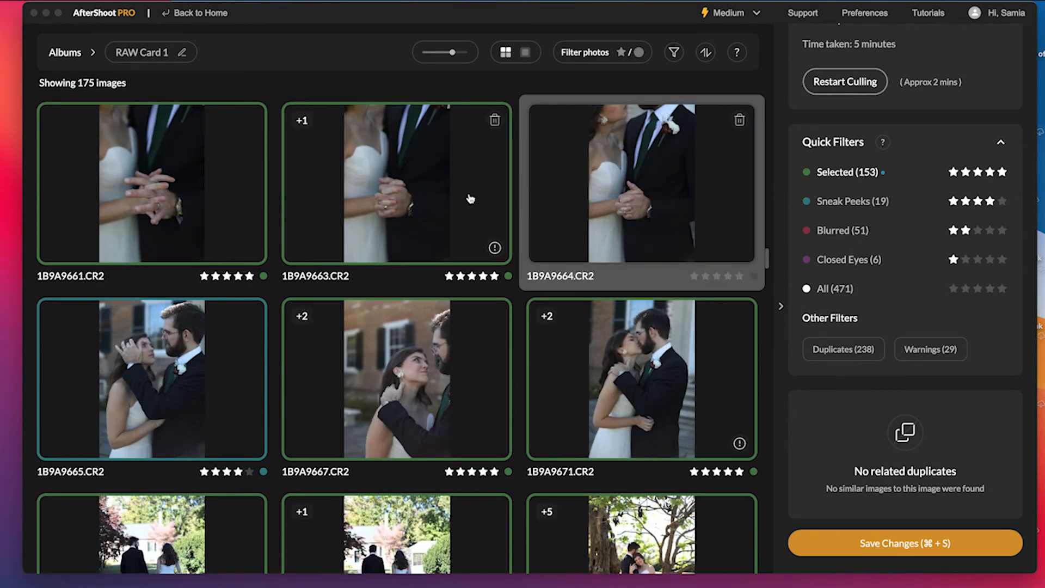
scroll(down, 3)
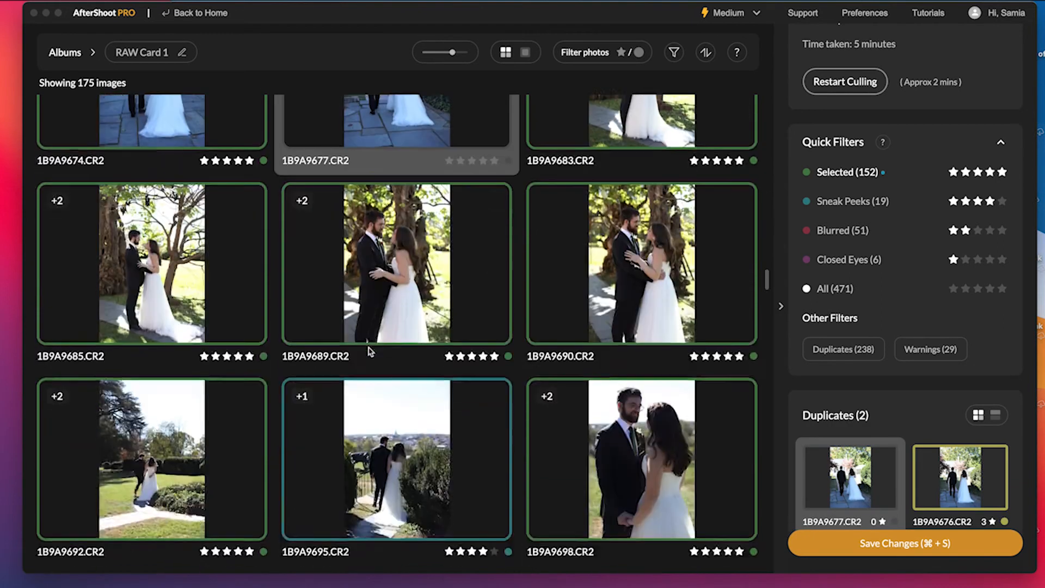
scroll(down, 3)
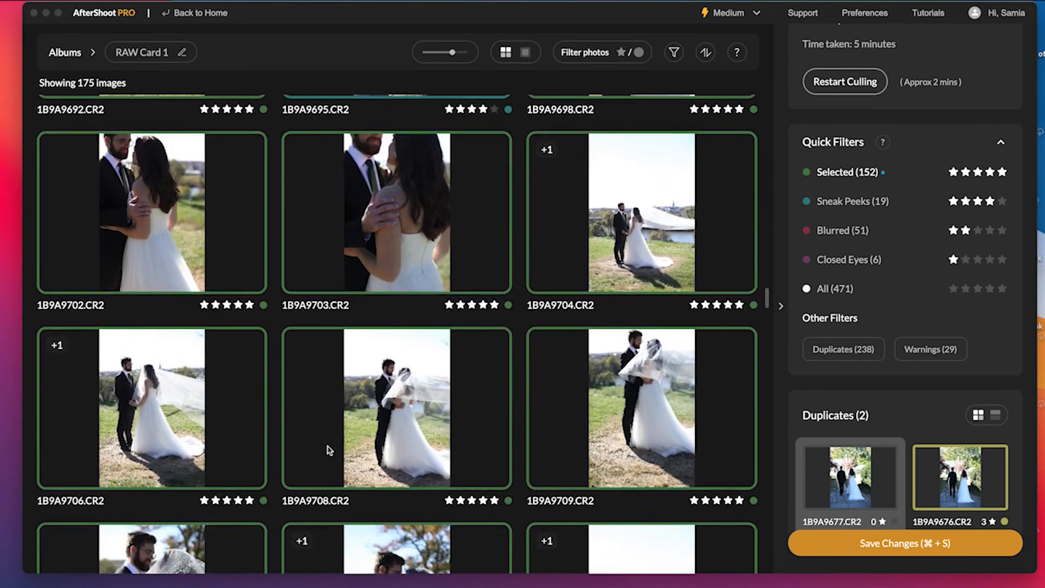
scroll(down, 3)
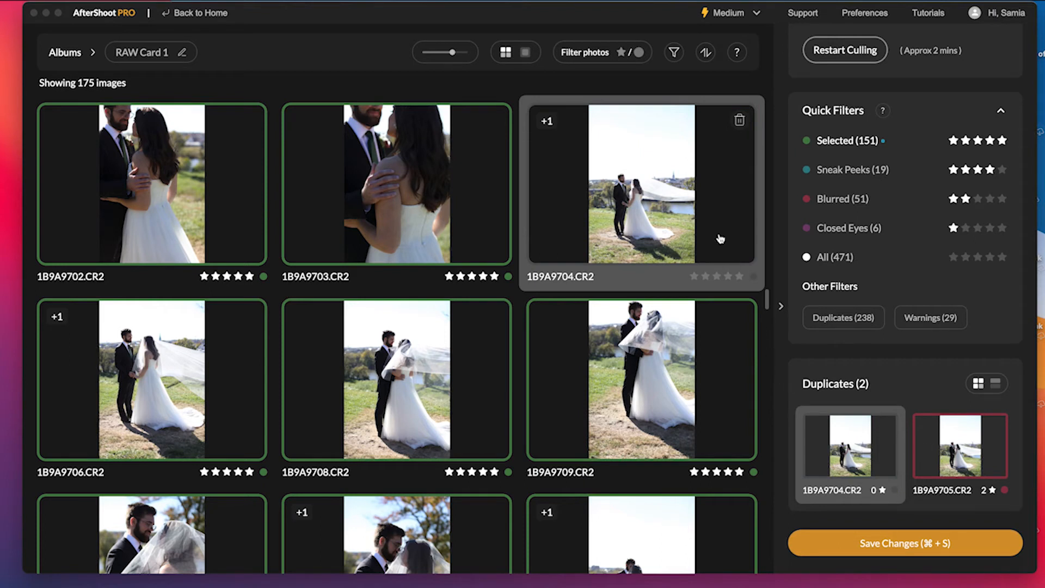
mouse_move(691, 254)
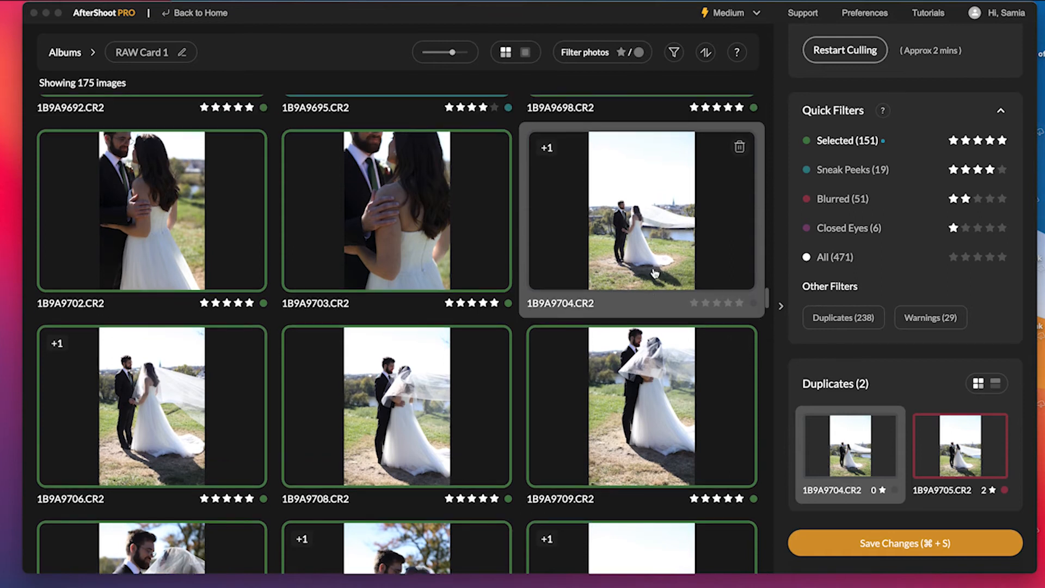
Save the culling decisions so 175 photos are ready for export.
scroll(down, 3)
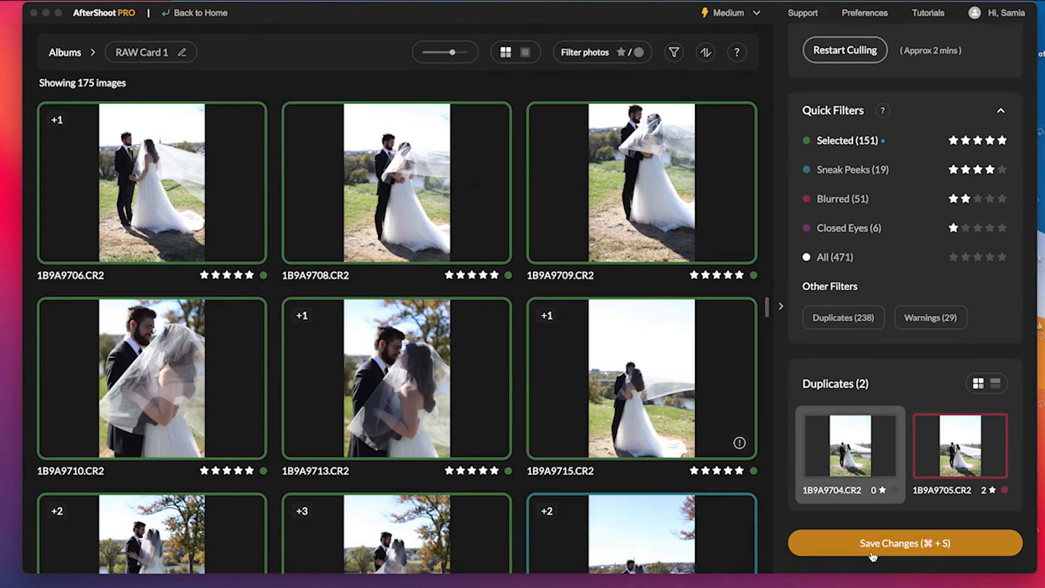
scroll(down, 3)
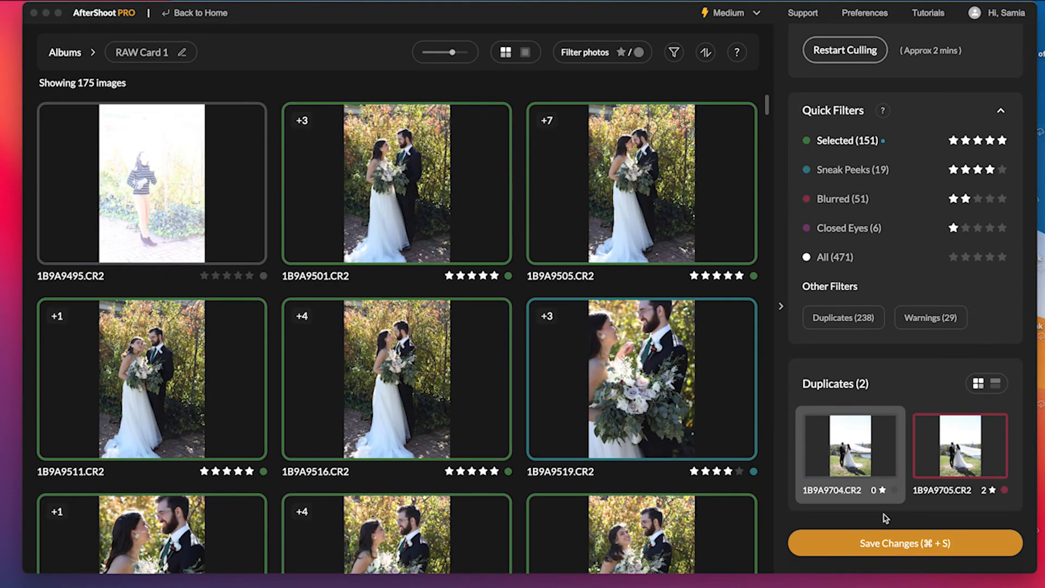
click(903, 542)
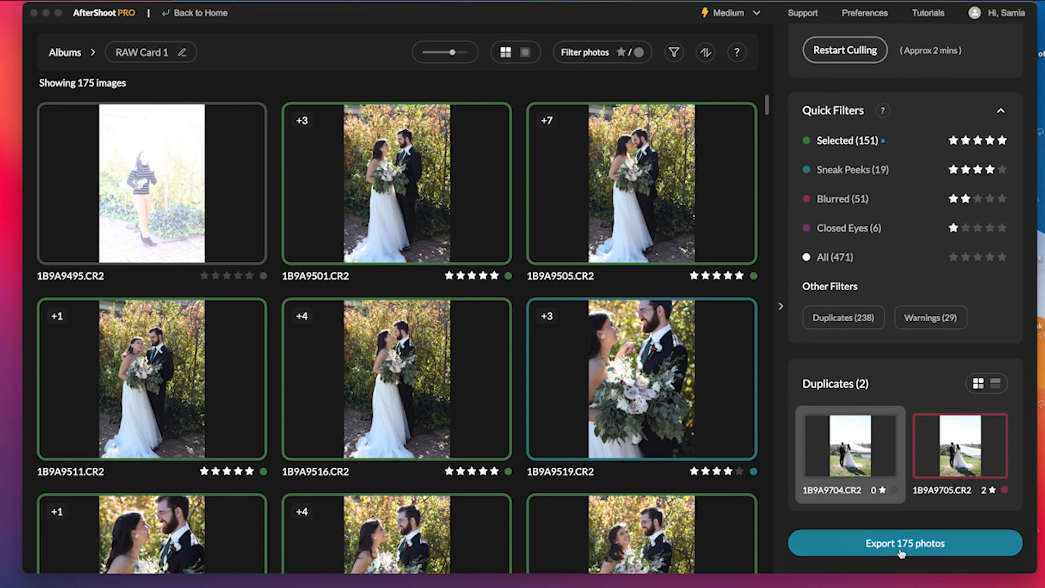
mouse_move(875, 173)
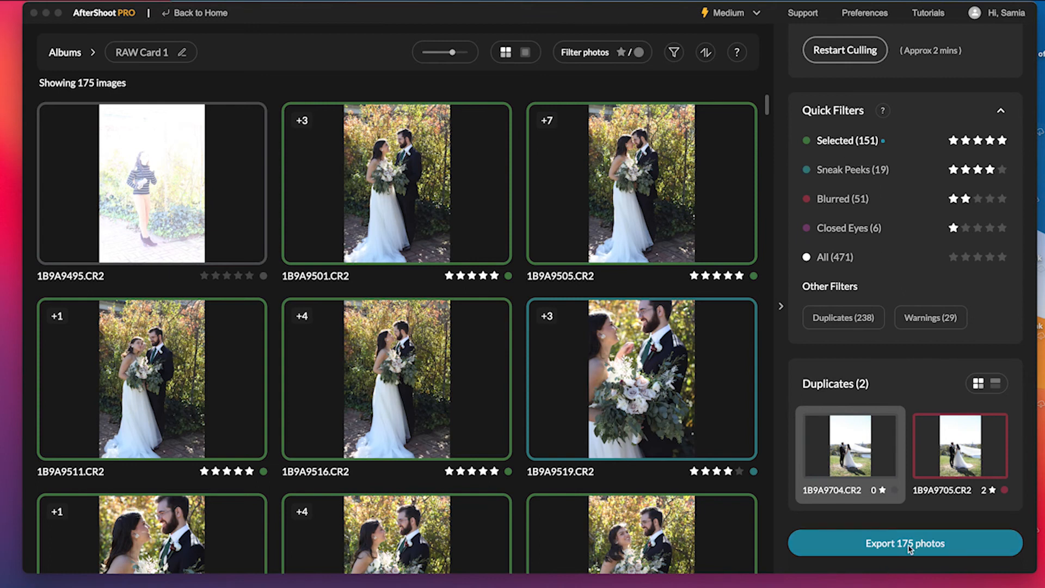
Bring up export options for the 175 photos and check the empty Lightroom Classic catalog.
click(903, 542)
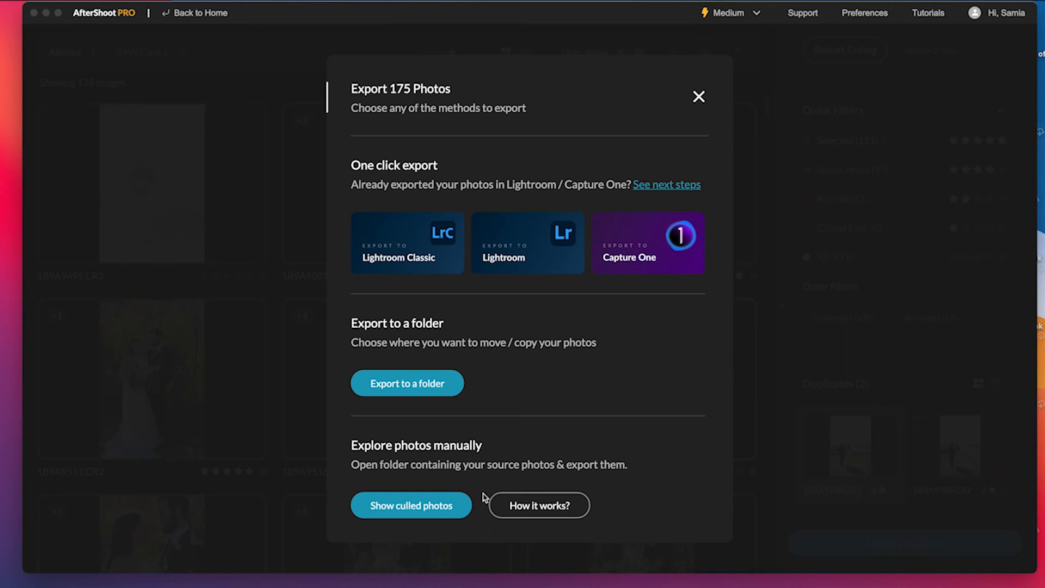
mouse_move(706, 458)
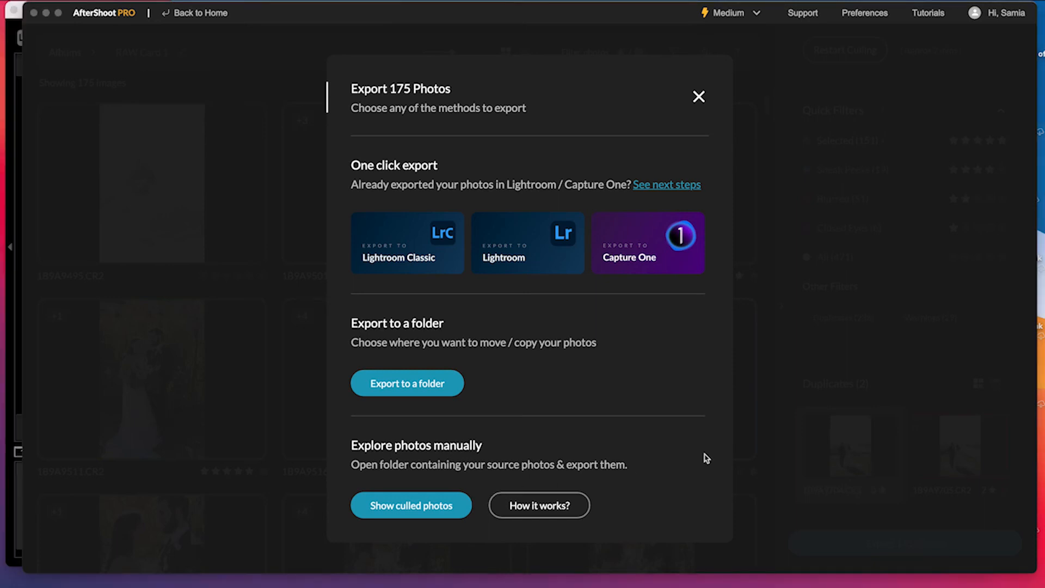
click(405, 241)
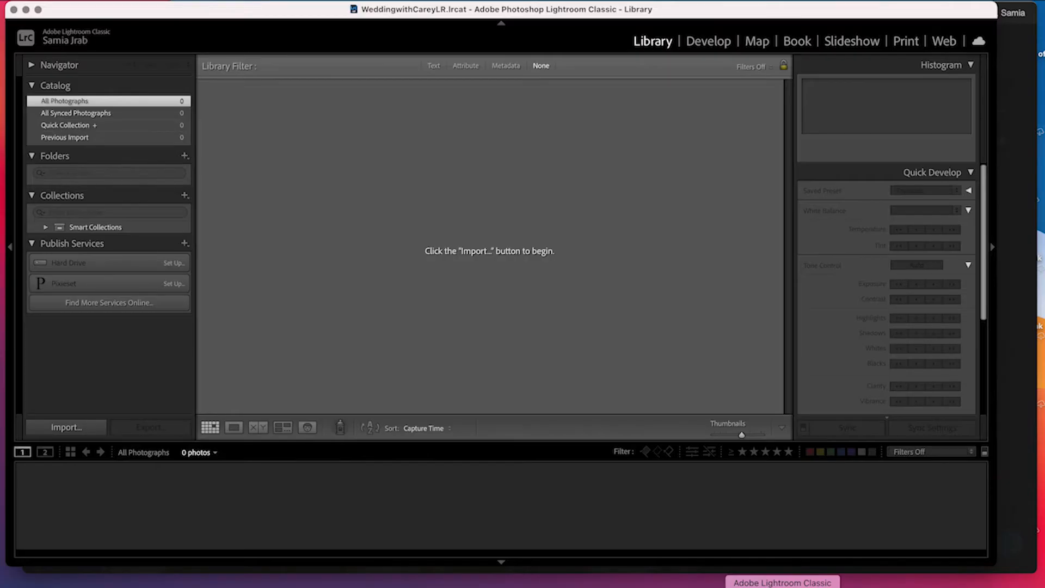
mouse_move(546, 420)
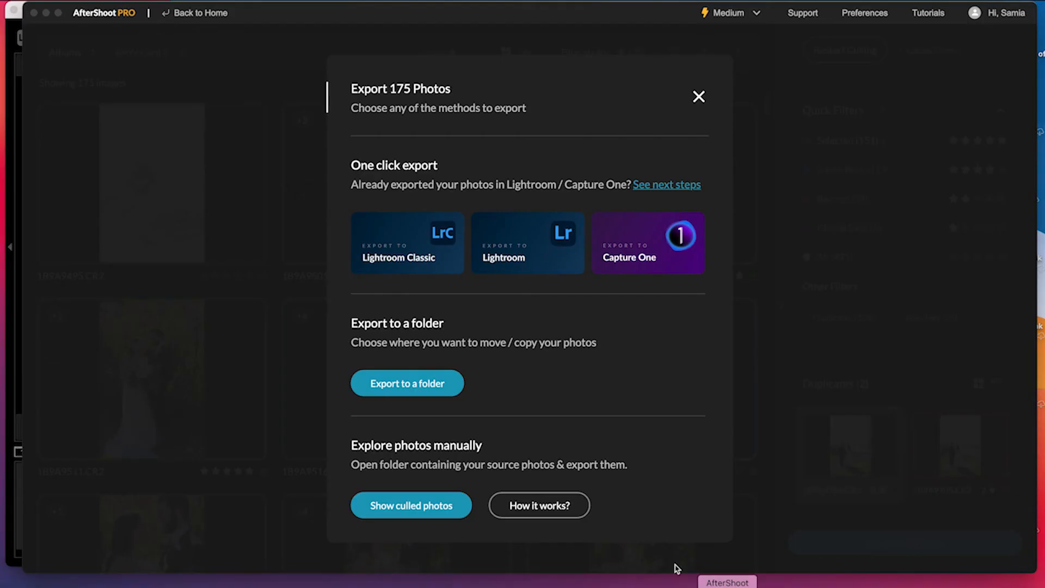
mouse_move(418, 272)
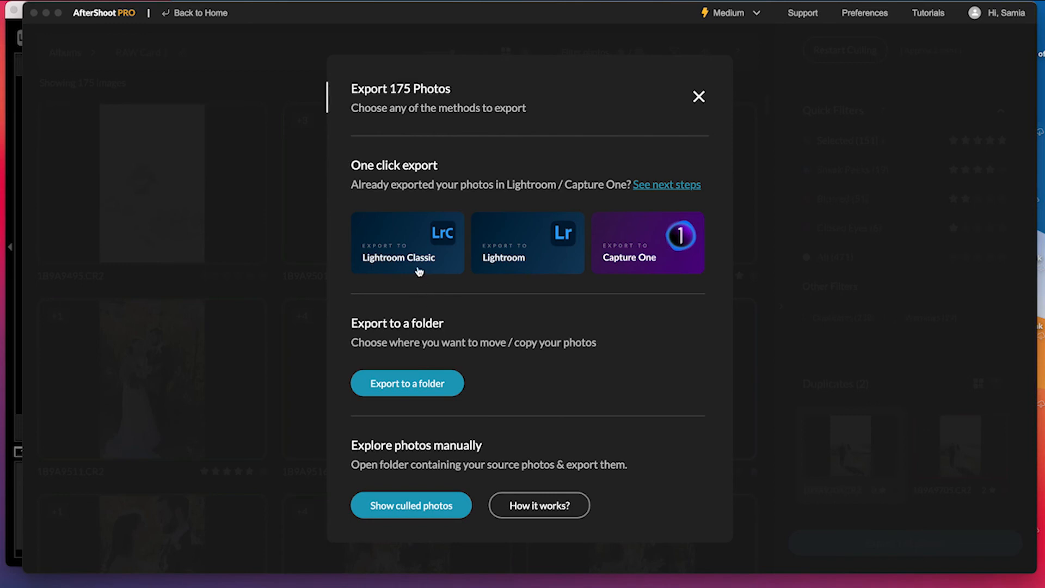
Send the 175 culled RAW Card 1 photos to Lightroom Classic and import them.
click(406, 243)
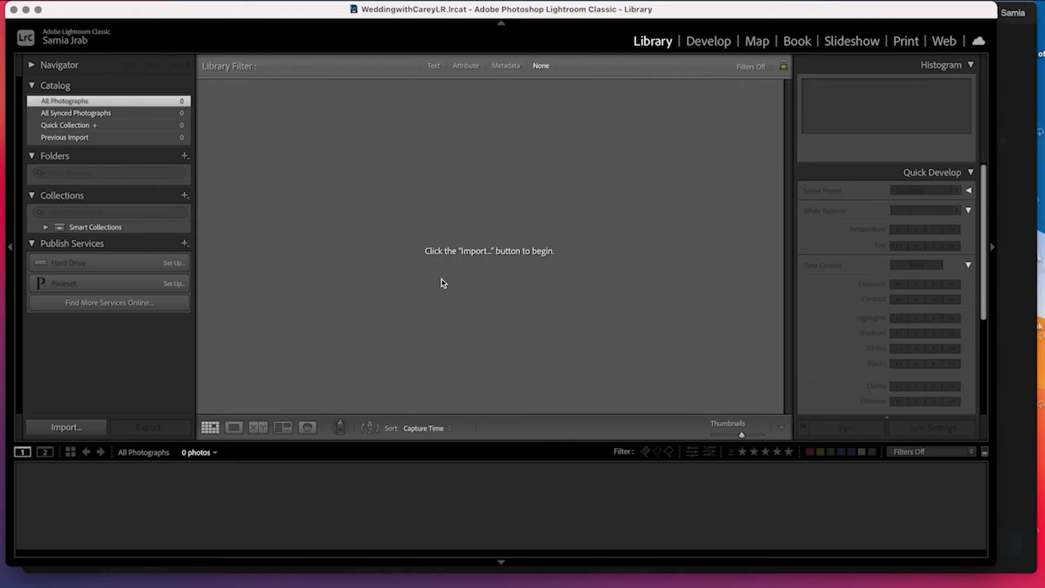
click(66, 427)
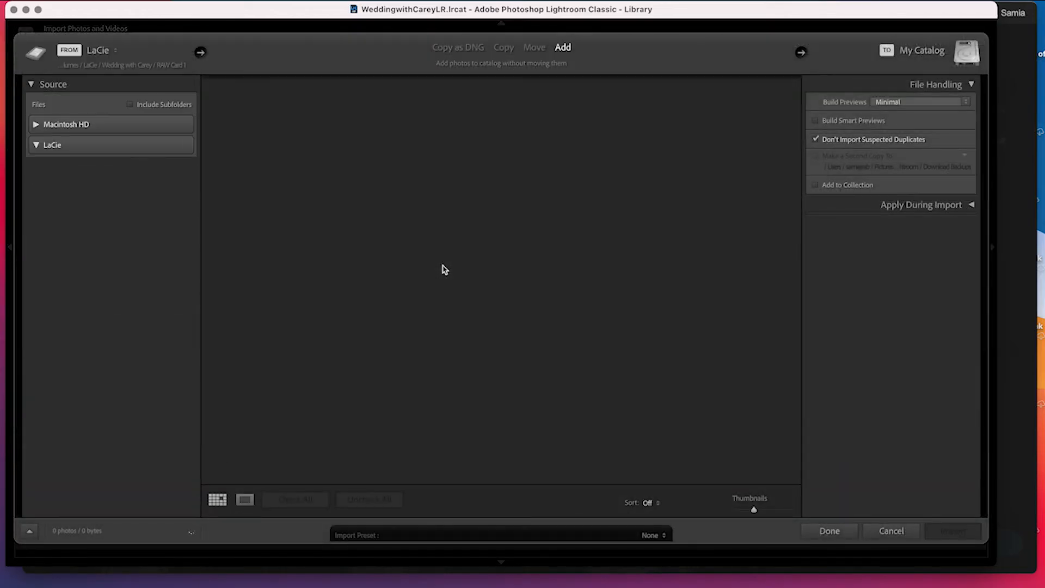
click(83, 305)
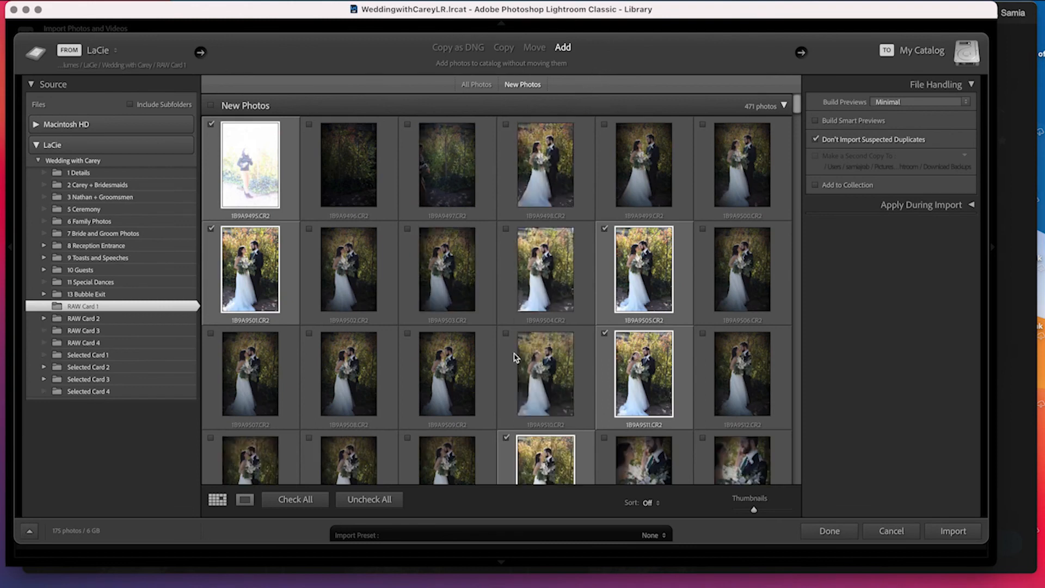
mouse_move(512, 373)
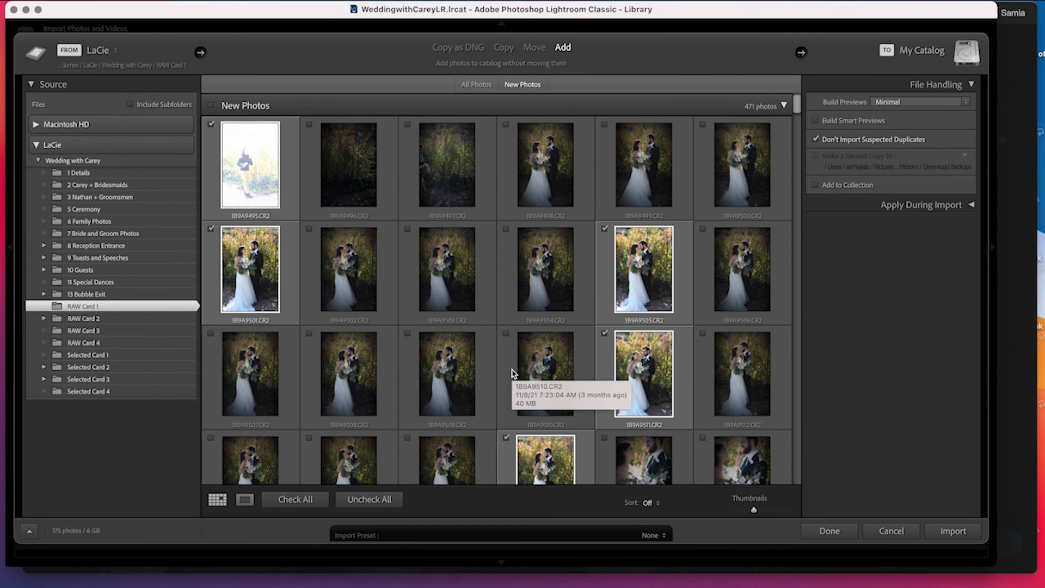
scroll(down, 3)
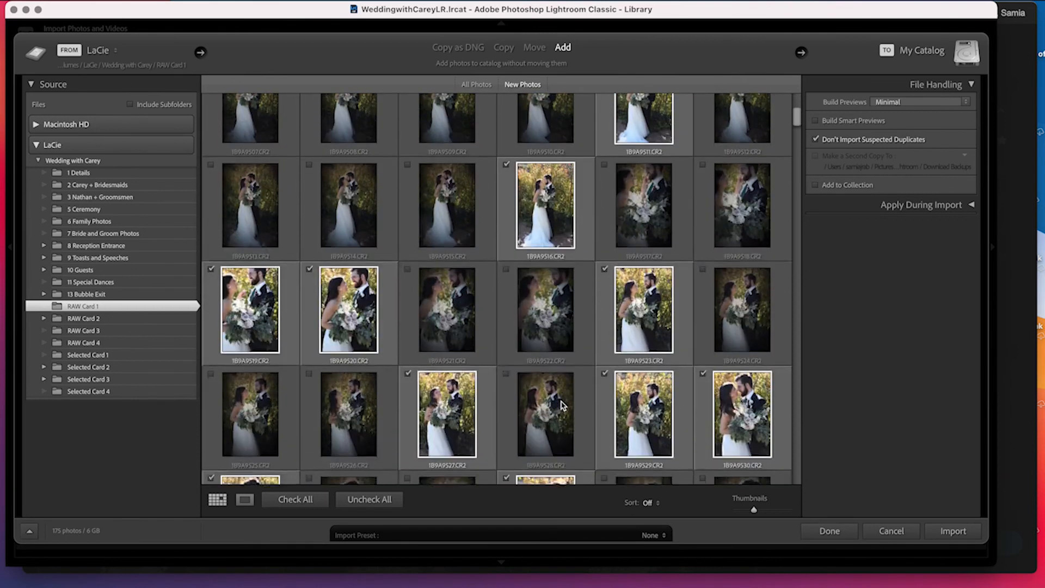
scroll(down, 3)
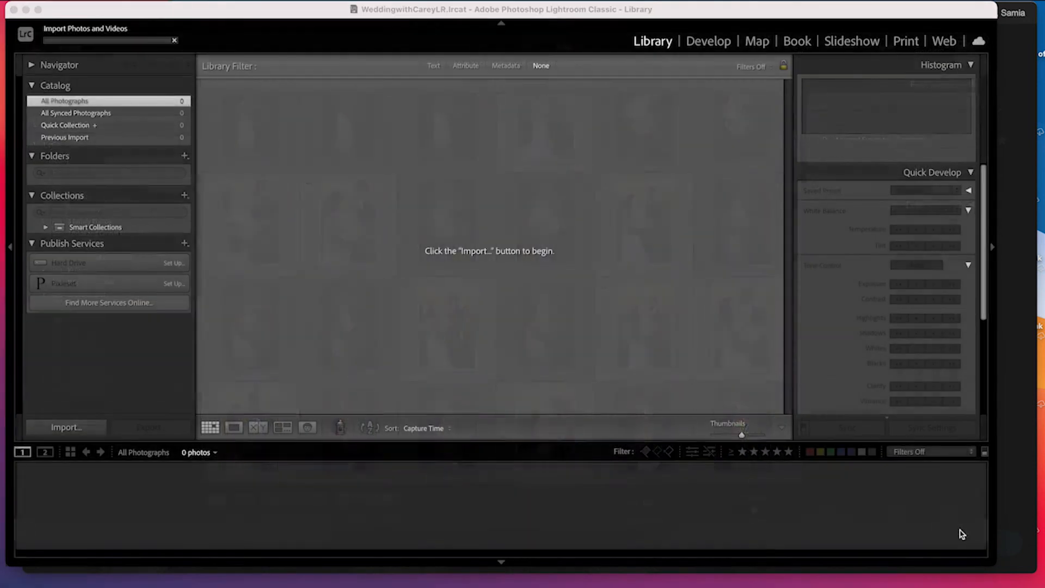
Let the 83 RAW Card 1 photos import into the Lightroom catalog and browse the grid with star ratings.
click(66, 427)
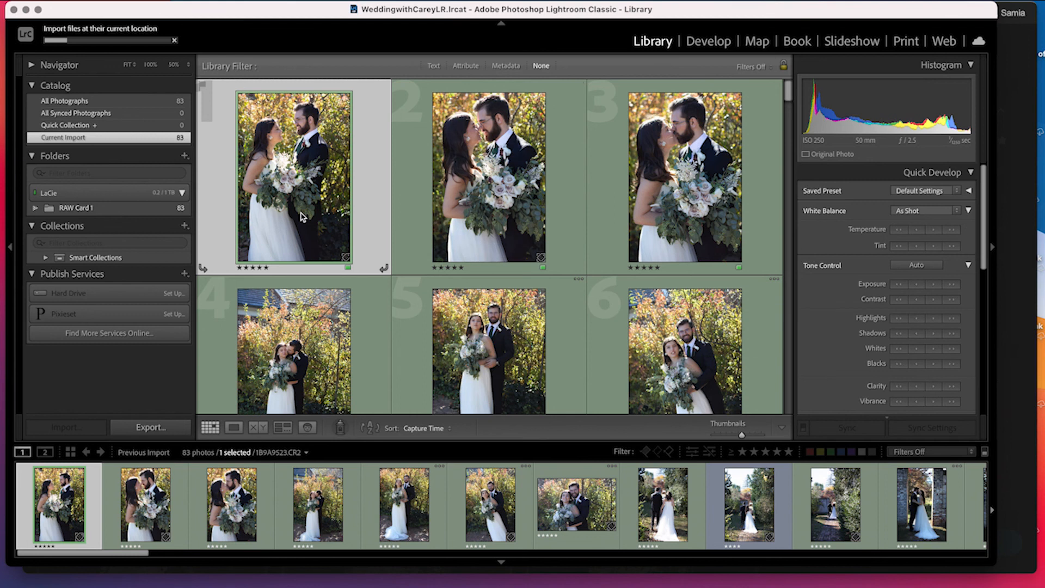
scroll(down, 3)
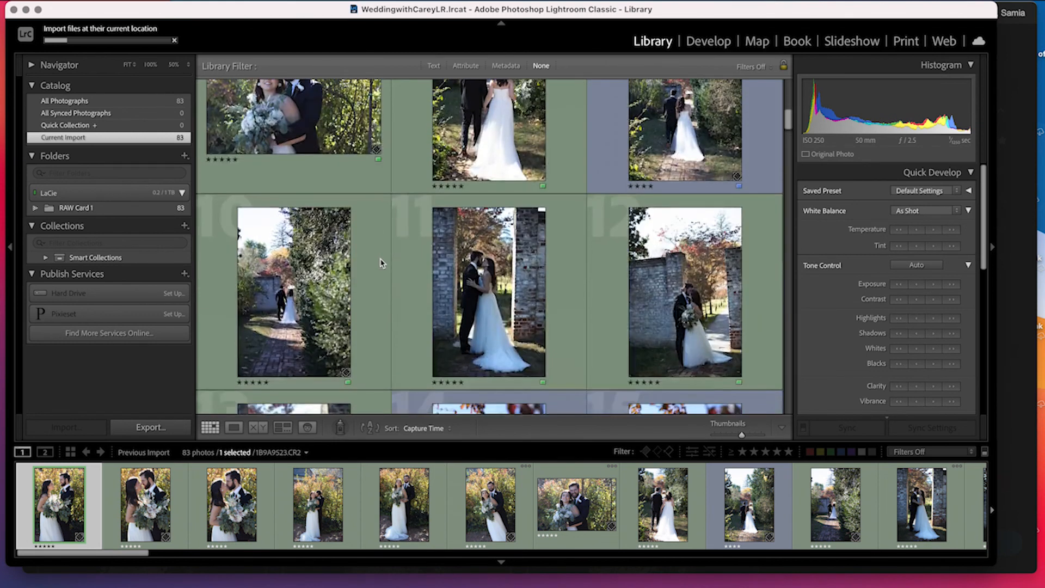